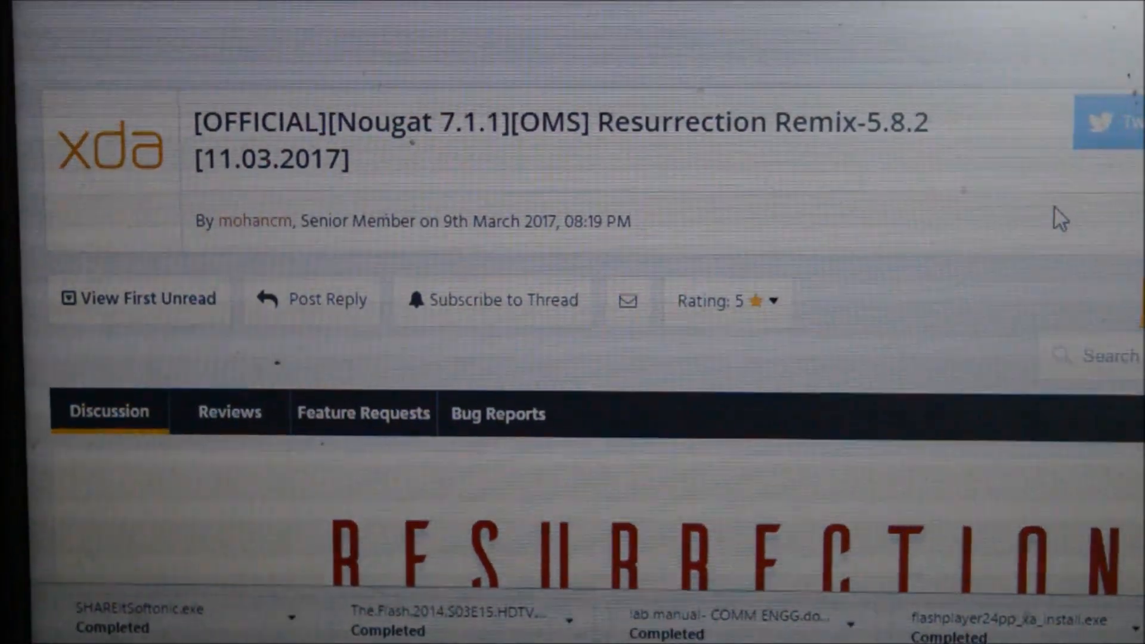
Step: Scroll the Resurrection Remix 5.8.2 thread past the feature list to the installation steps and download links
scroll("down", 3)
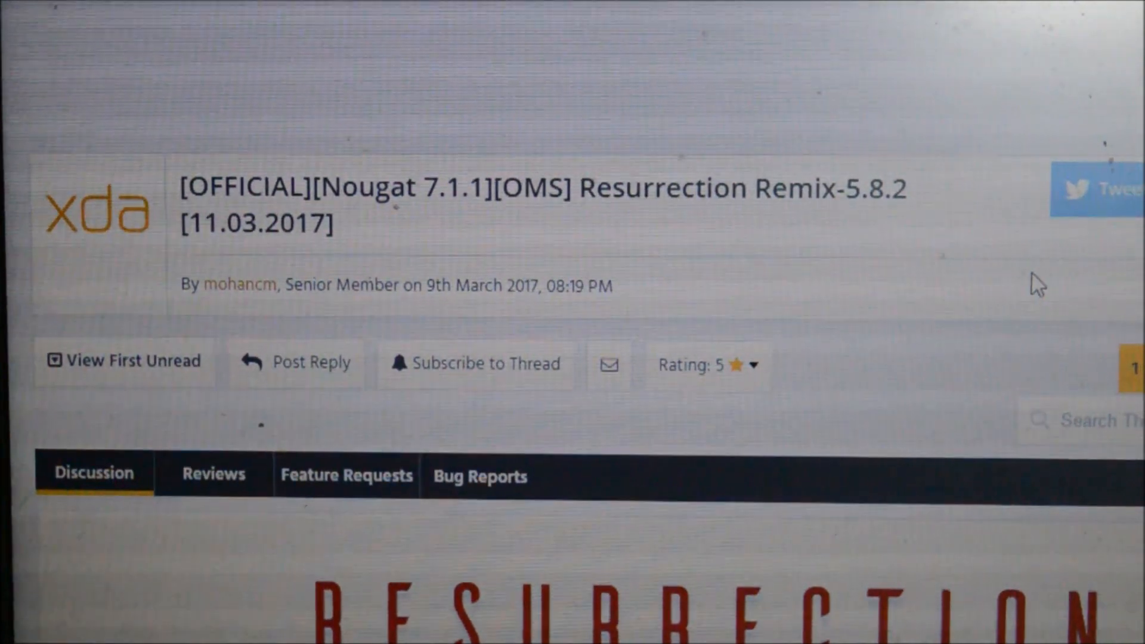
scroll("down", 3)
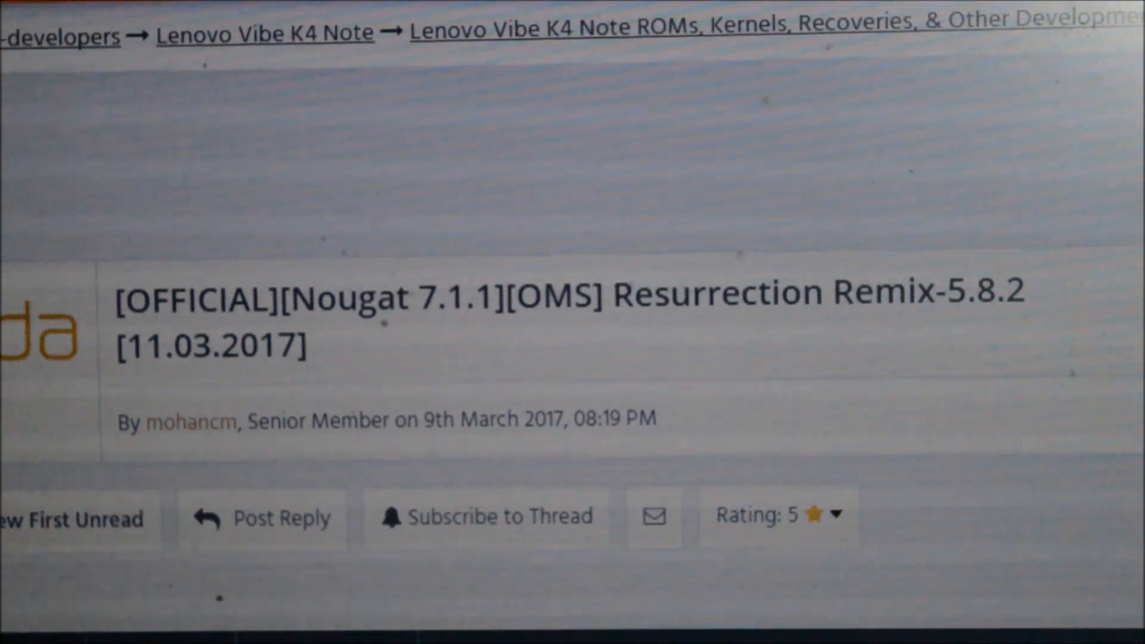
scroll("down", 3)
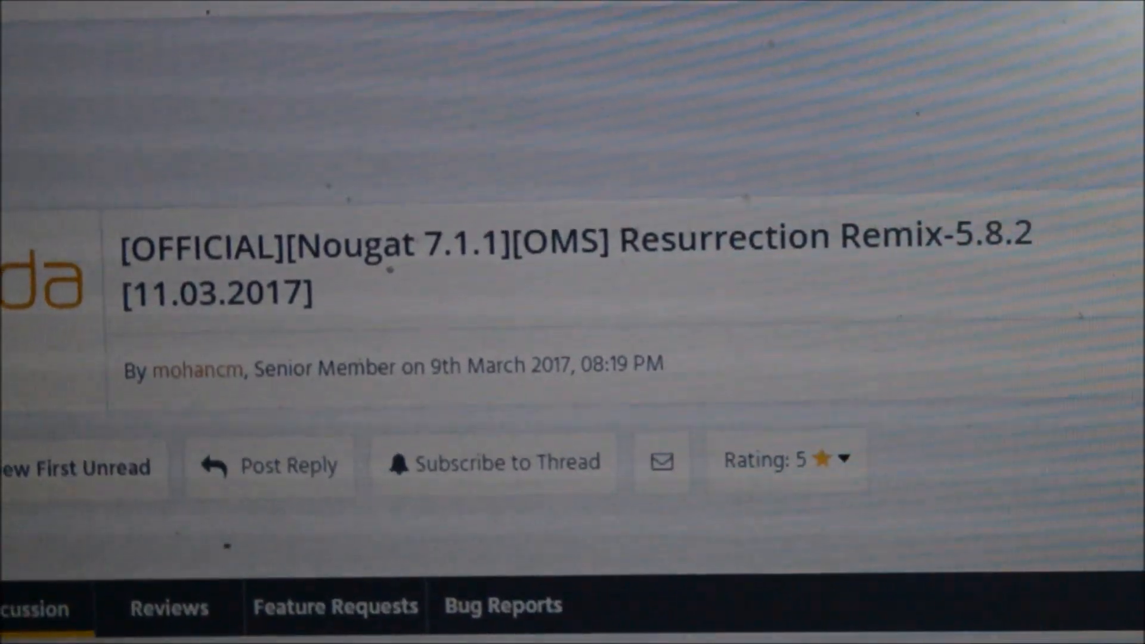
scroll("down", 3)
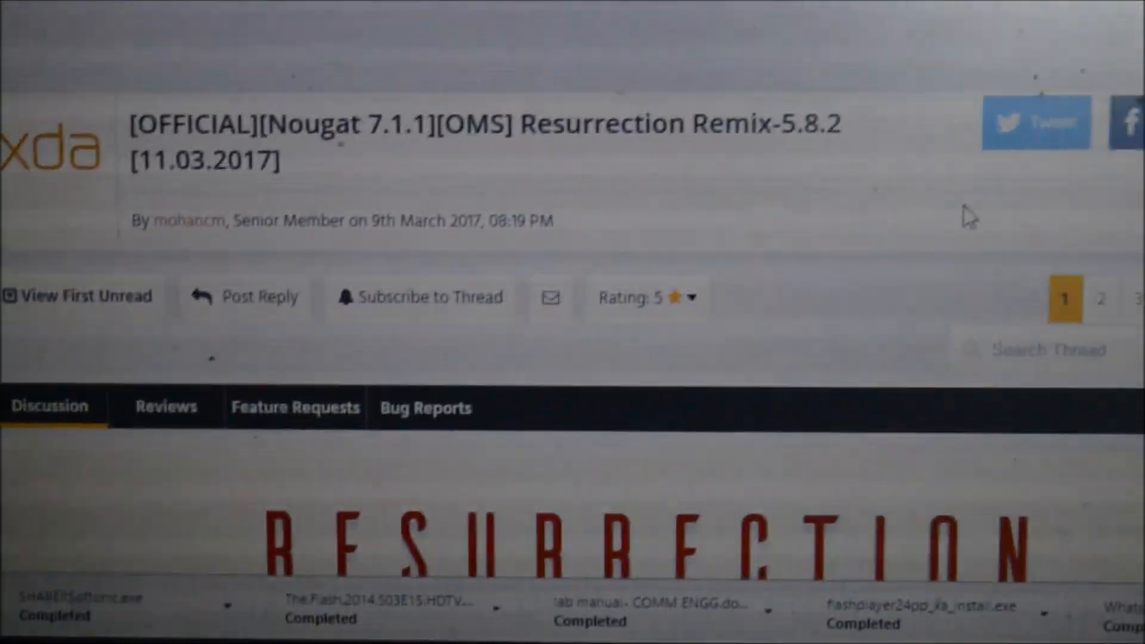
scroll("down", 3)
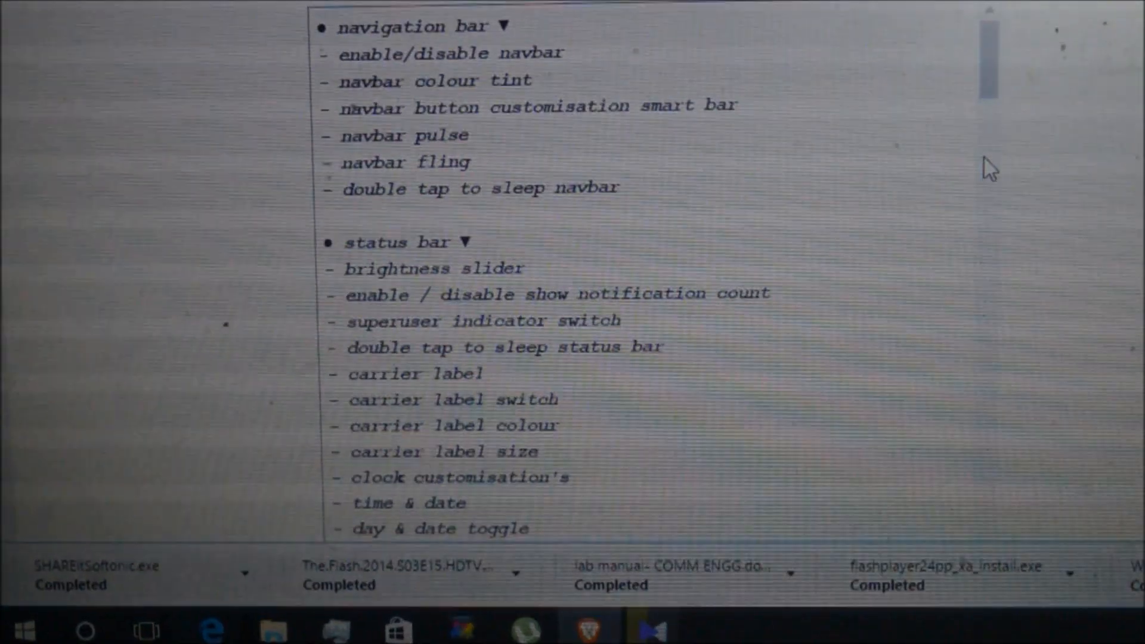
scroll("down", 3)
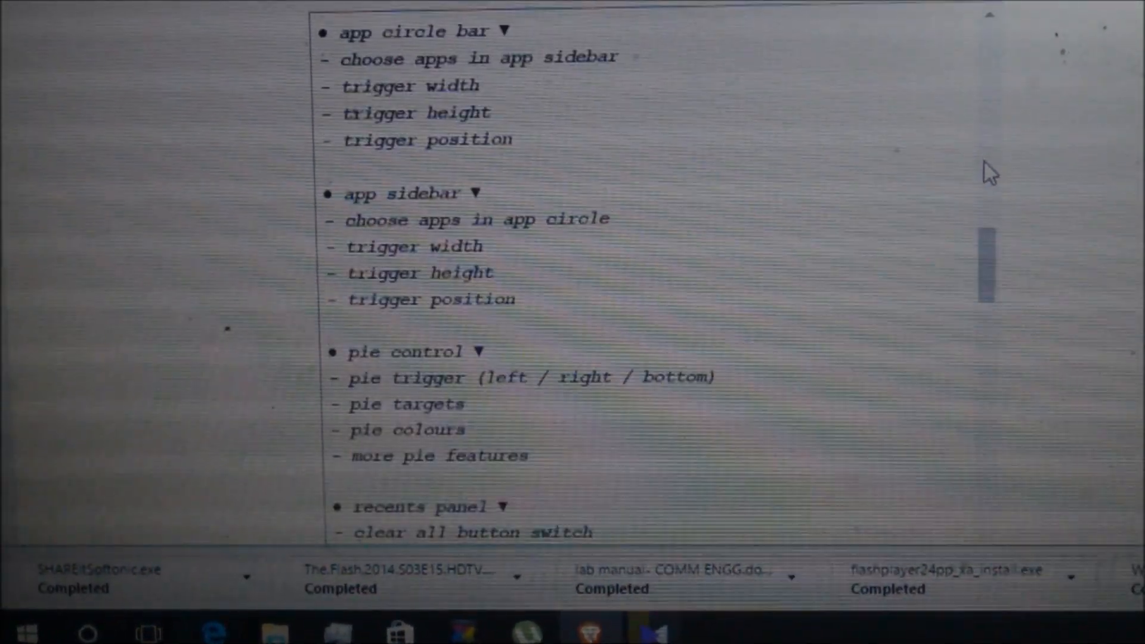
scroll("down", 3)
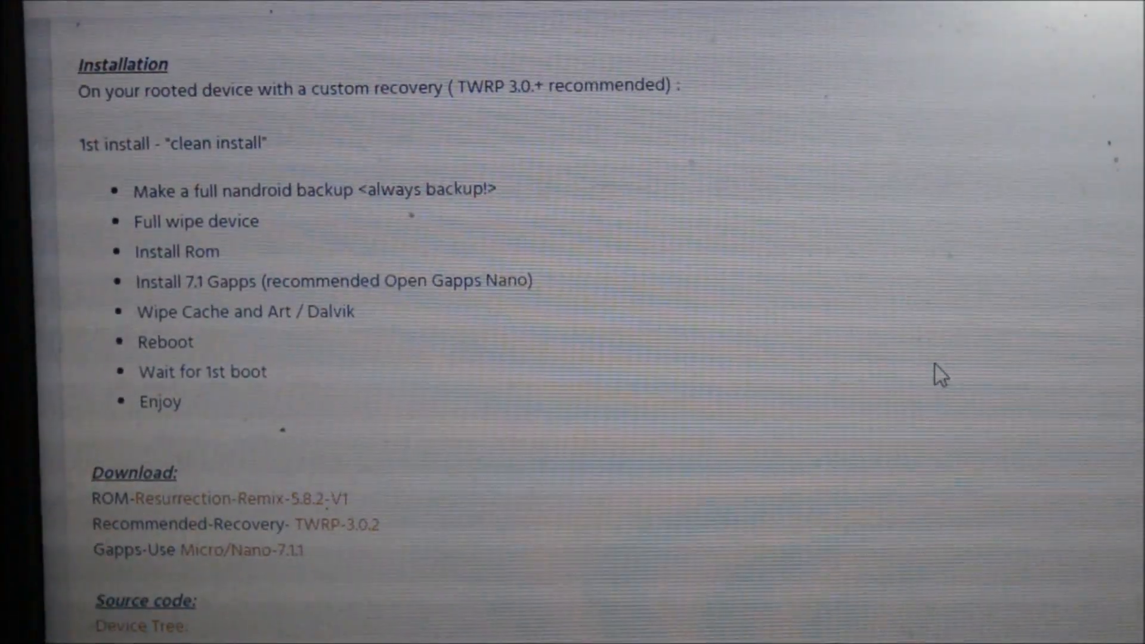
Step: Scroll to the Download section and follow the ROM-Resurrection-Remix-5.8.2-V1 link to AndroidFileHost
scroll("down", 3)
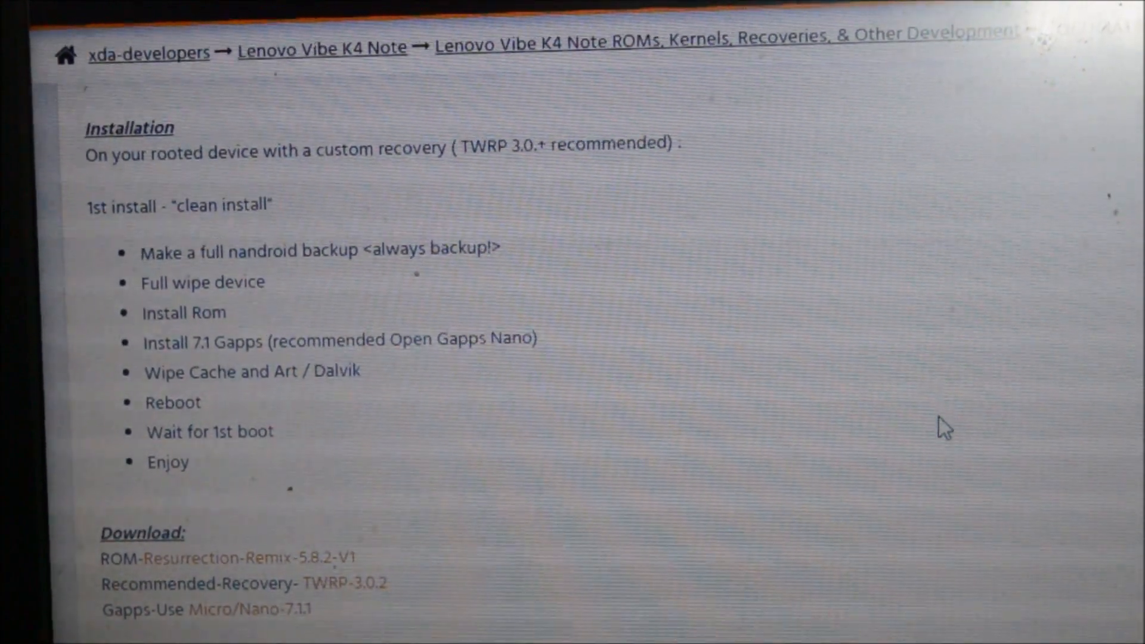
scroll("down", 3)
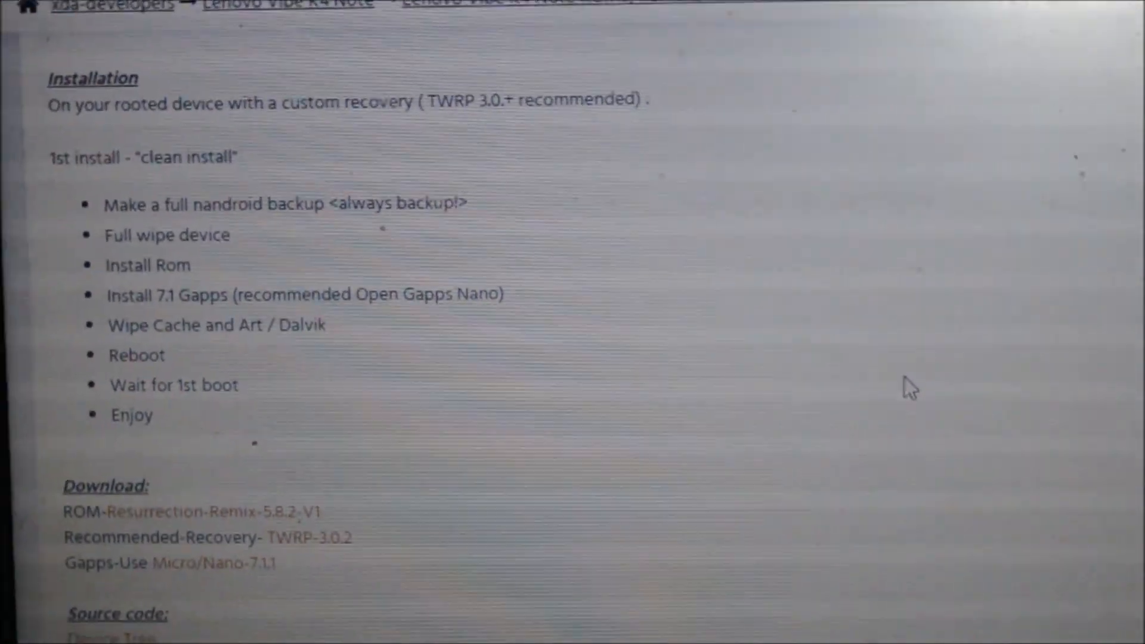
scroll("down", 3)
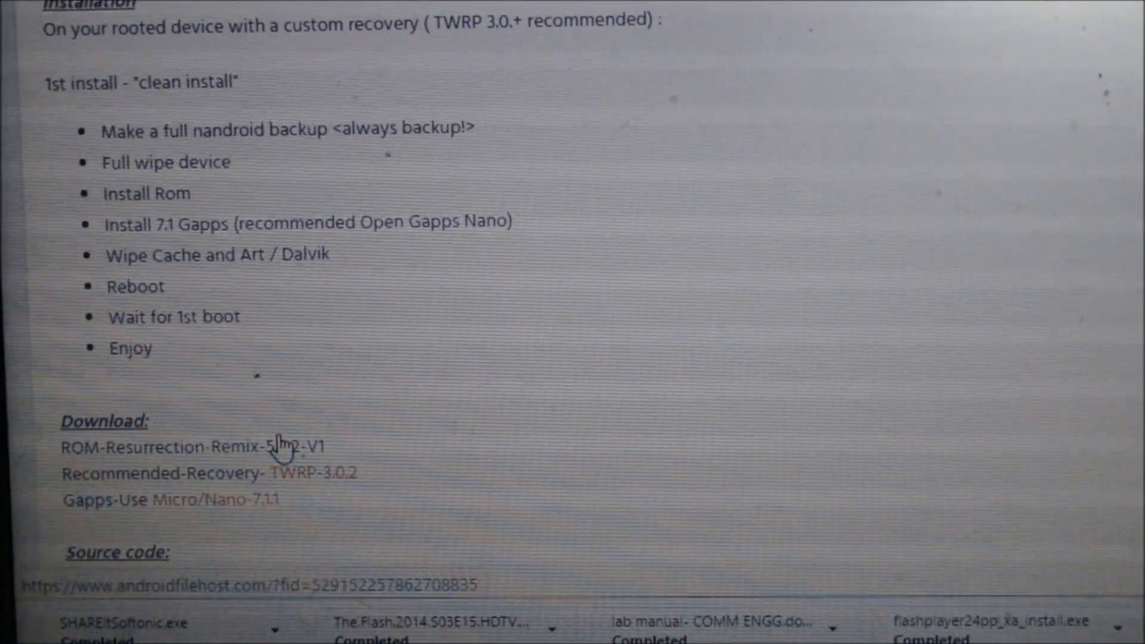
scroll("down", 3)
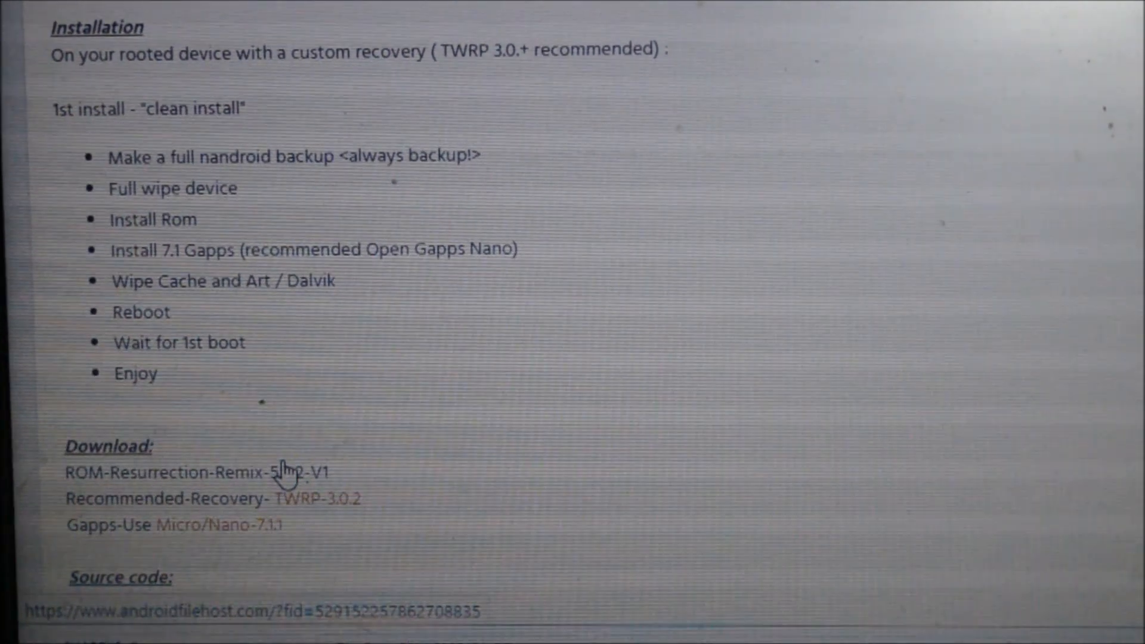
scroll("down", 3)
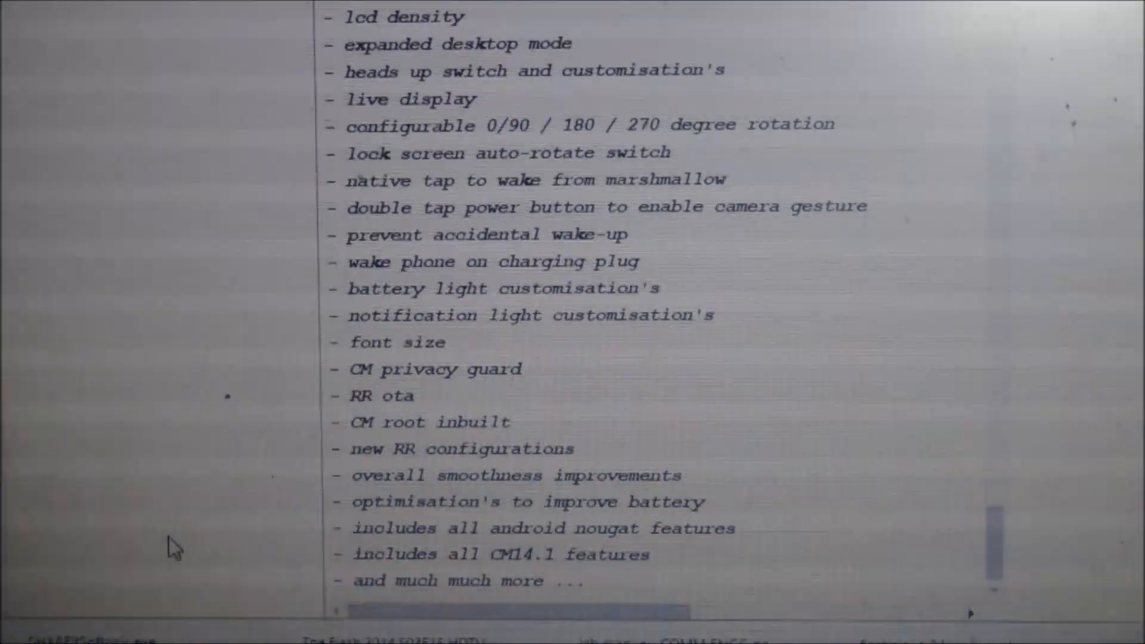
scroll("down", 3)
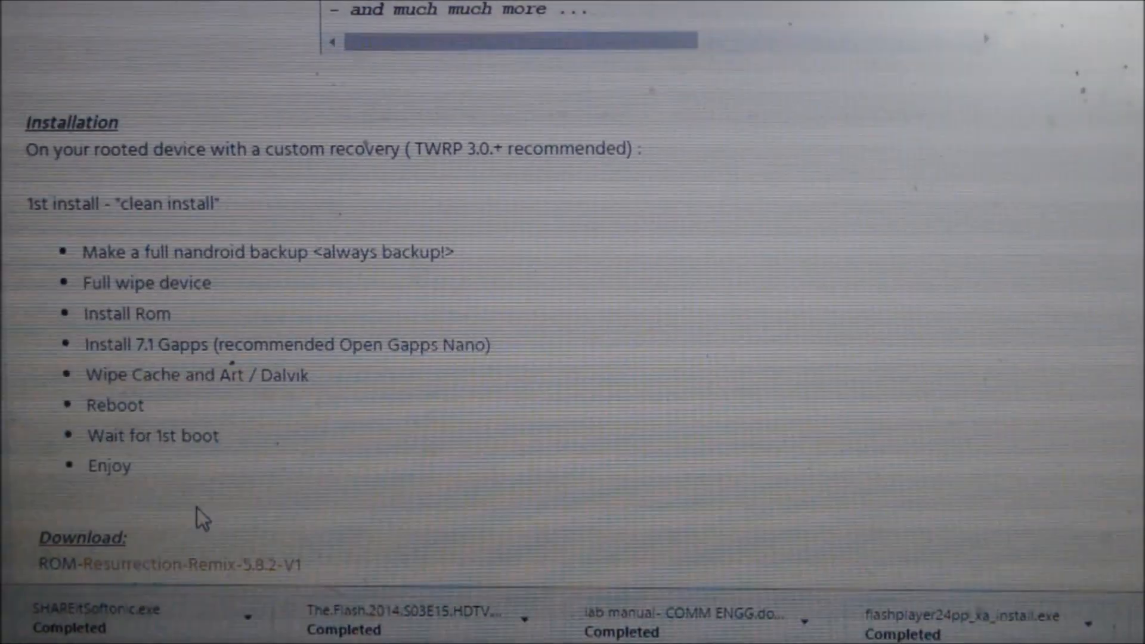
scroll("down", 3)
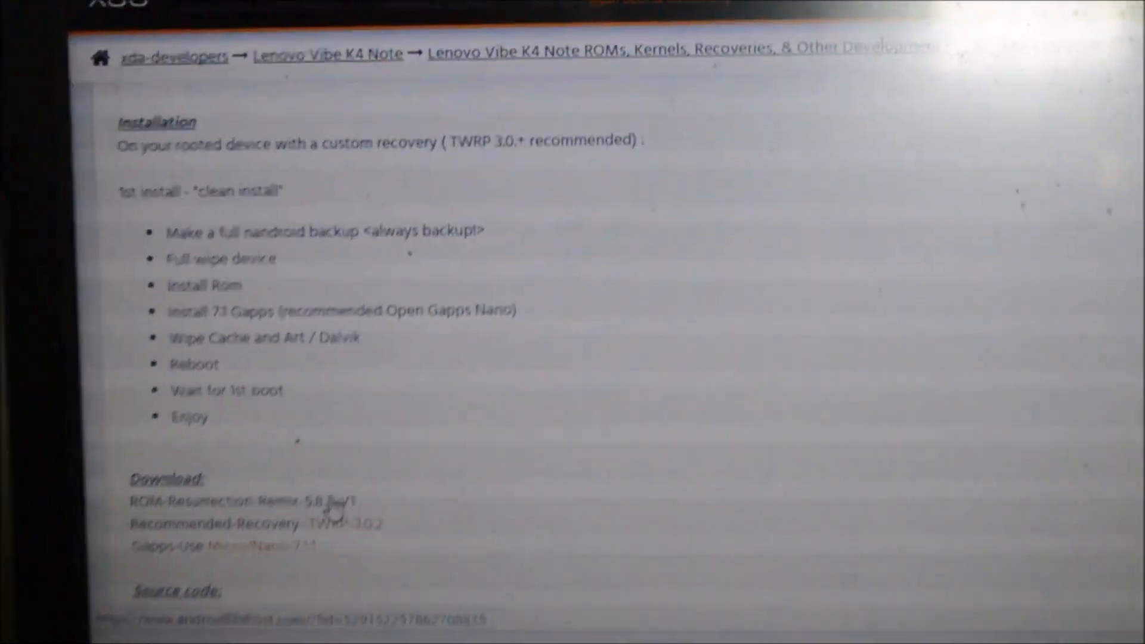
scroll("down", 3)
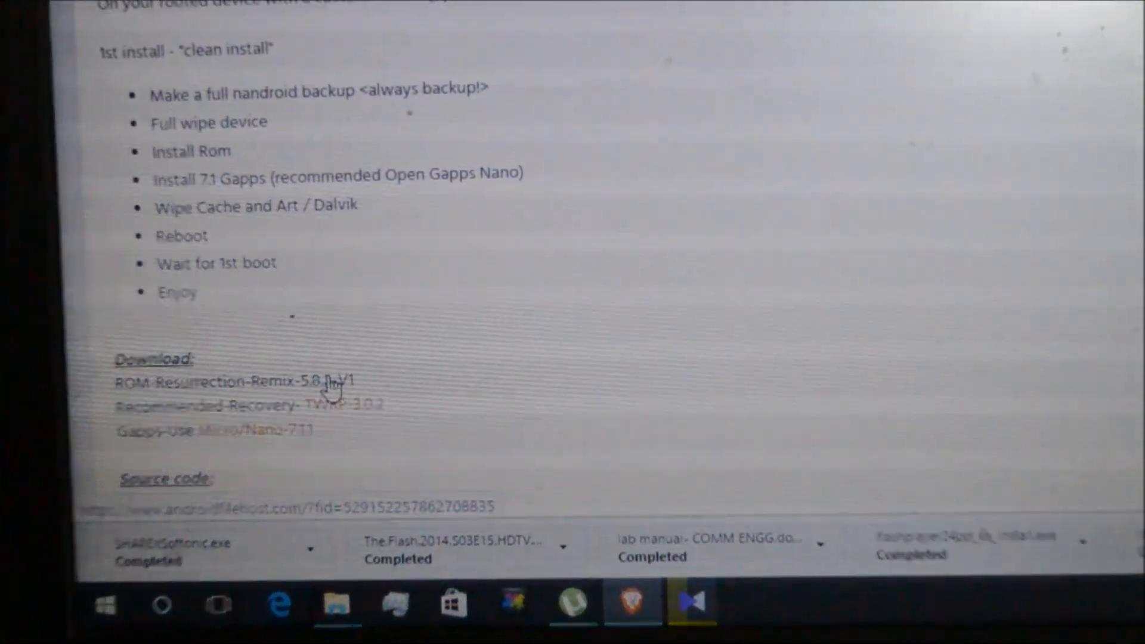
scroll("down", 3)
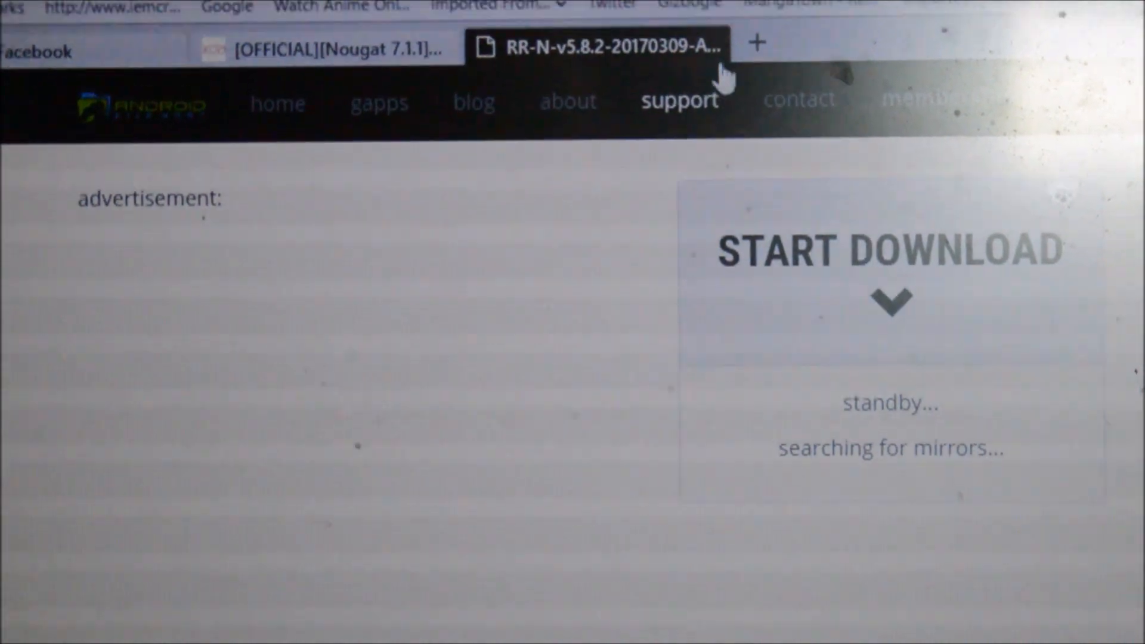
Step: Leave the AndroidFileHost mirror search running and switch back to the XDA thread tab
left_click(327, 46)
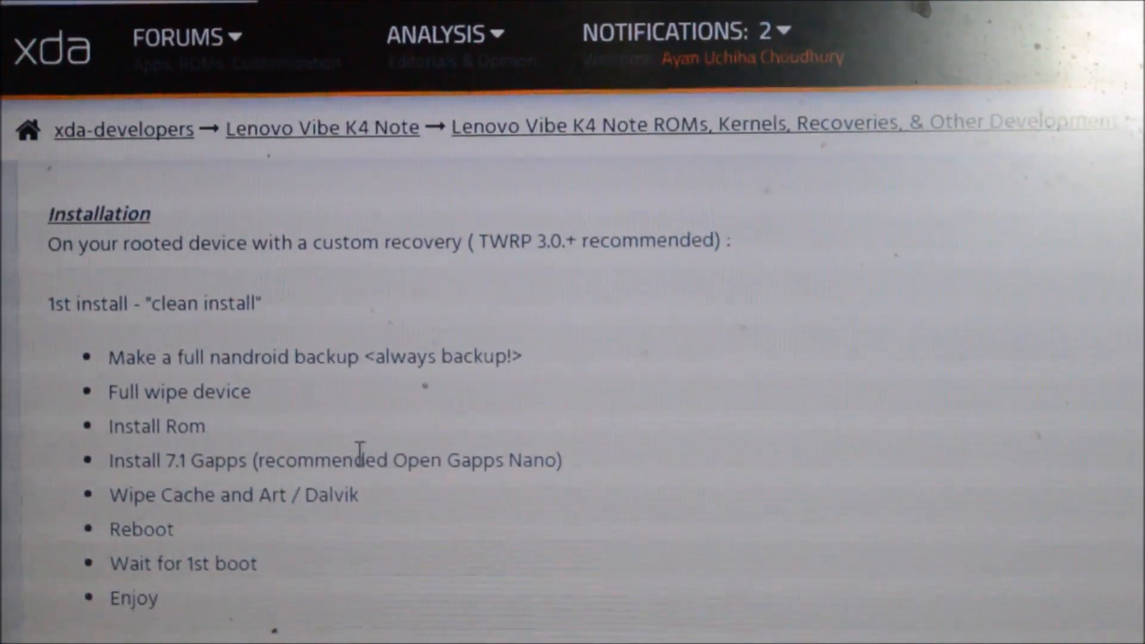
Step: Scroll through the Open Gapps Nano note down to the Recommended-Recovery and Gapps-Use links
scroll("down", 3)
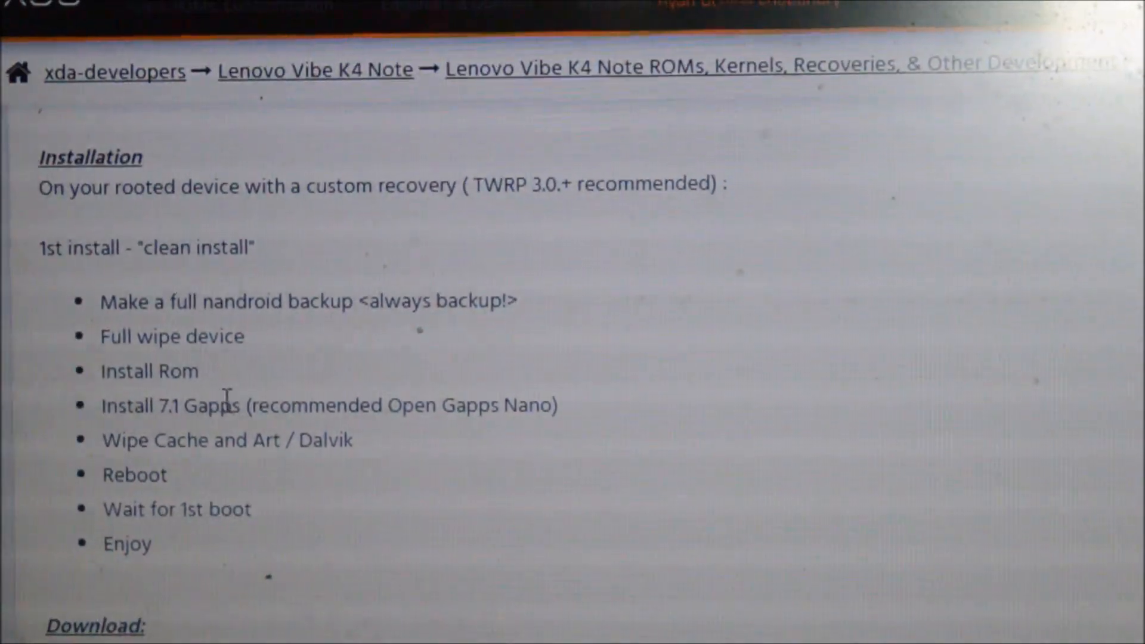
scroll("down", 3)
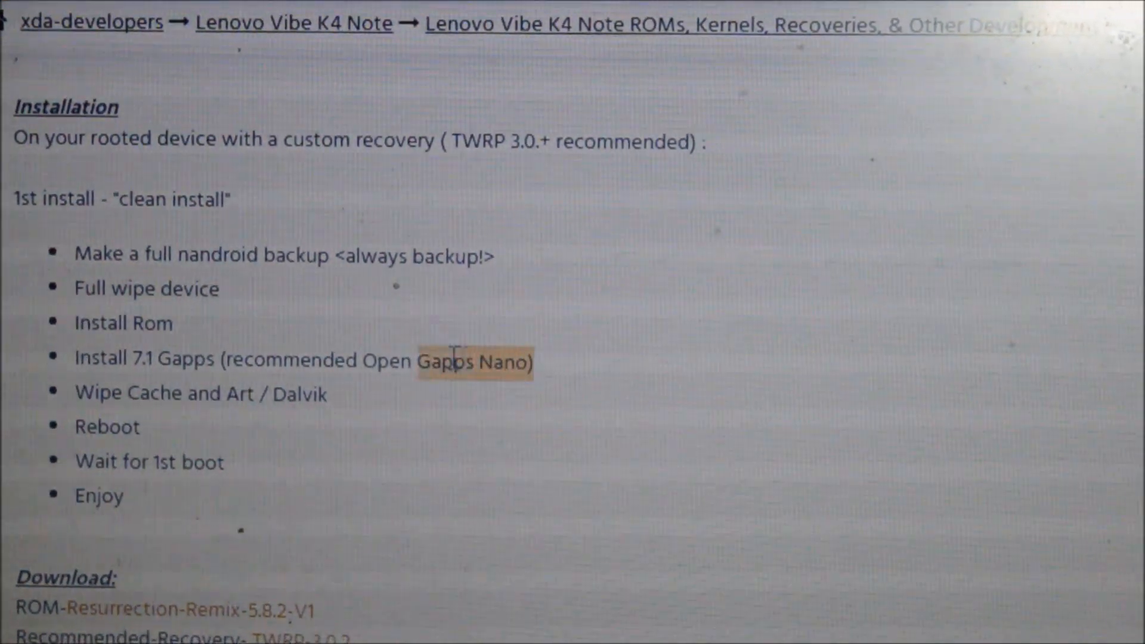
scroll("down", 3)
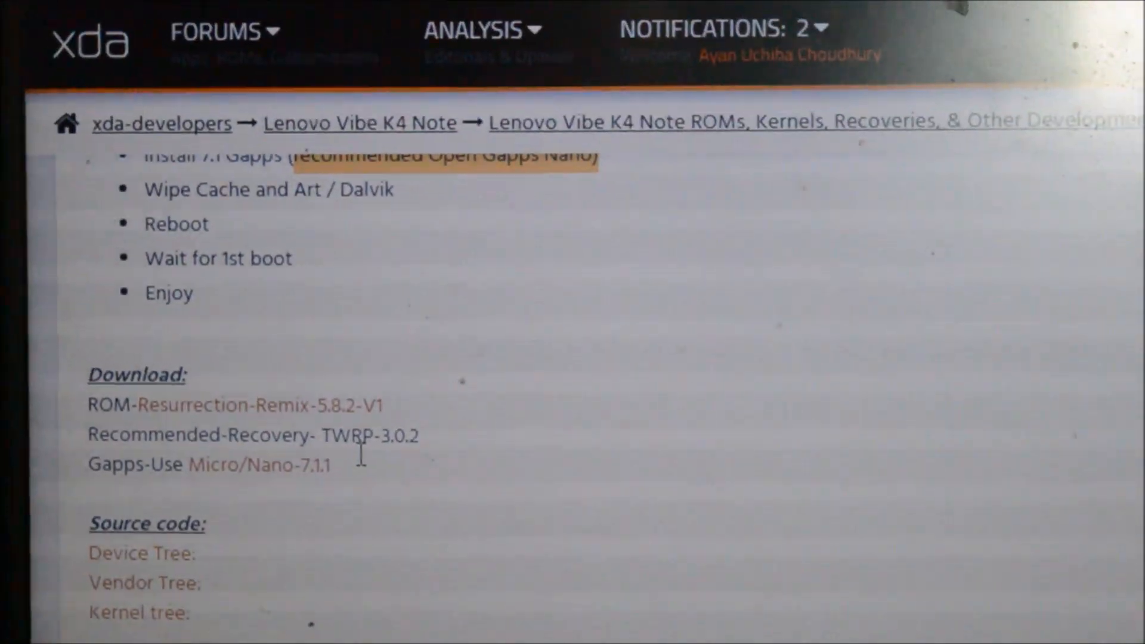
scroll("down", 3)
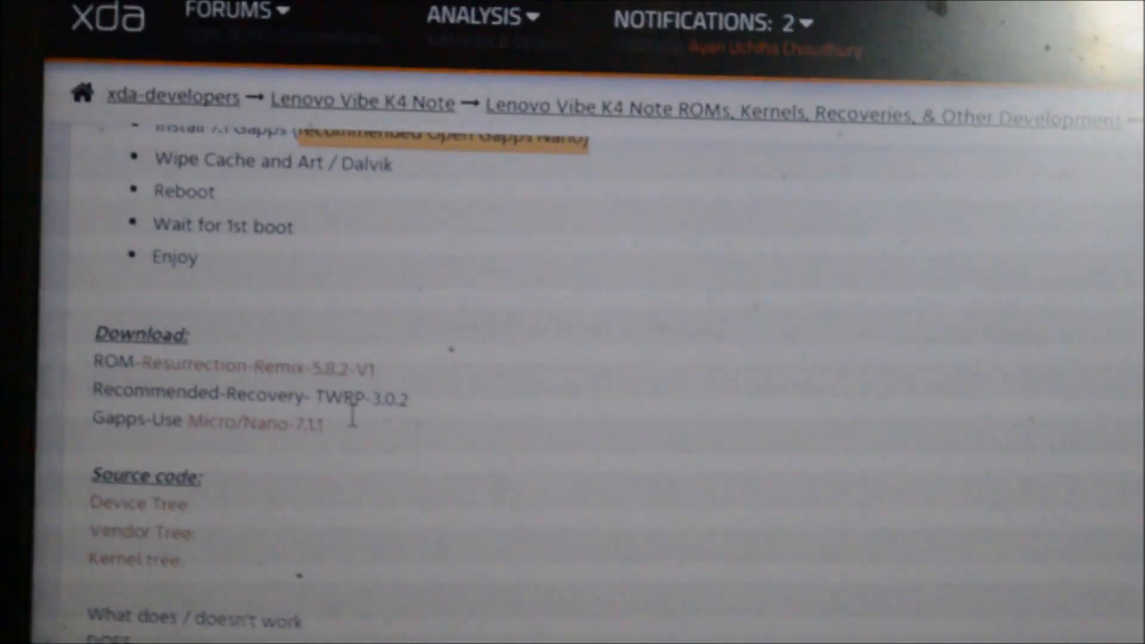
scroll("down", 3)
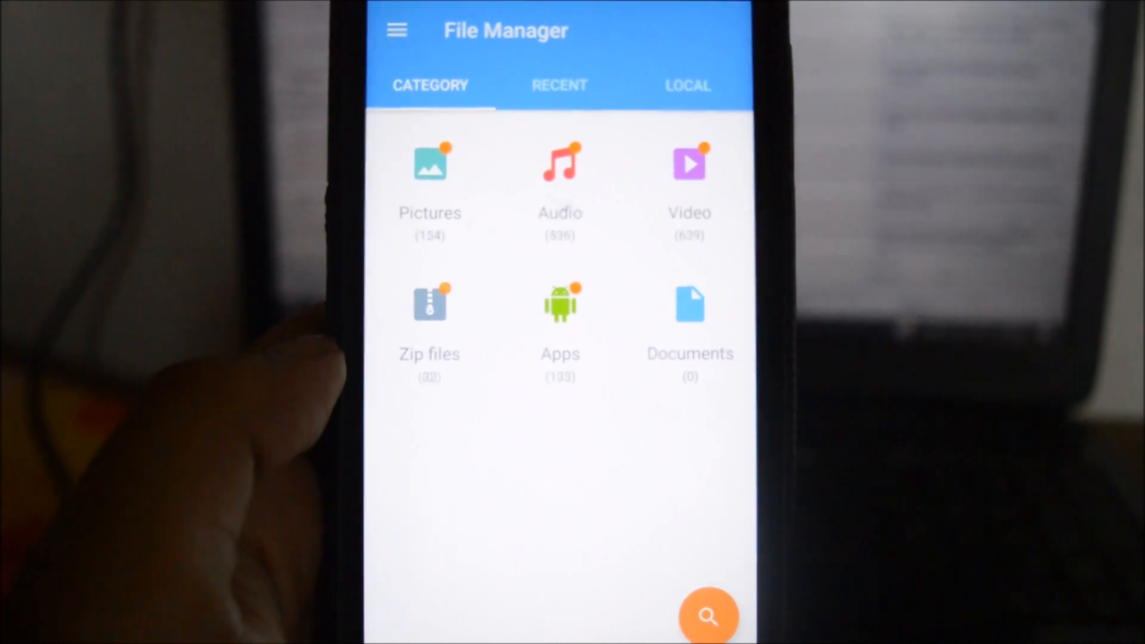
Step: Go to SHAREit > files in internal storage and copy the three selected ROM and GApps zips
left_click(559, 86)
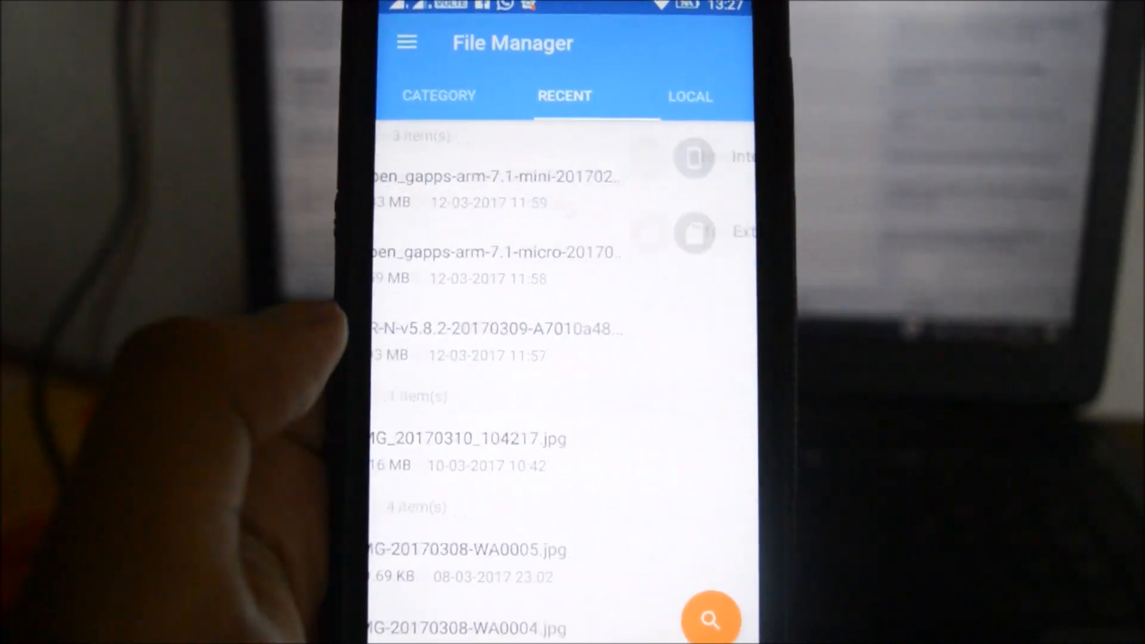
left_click(689, 95)
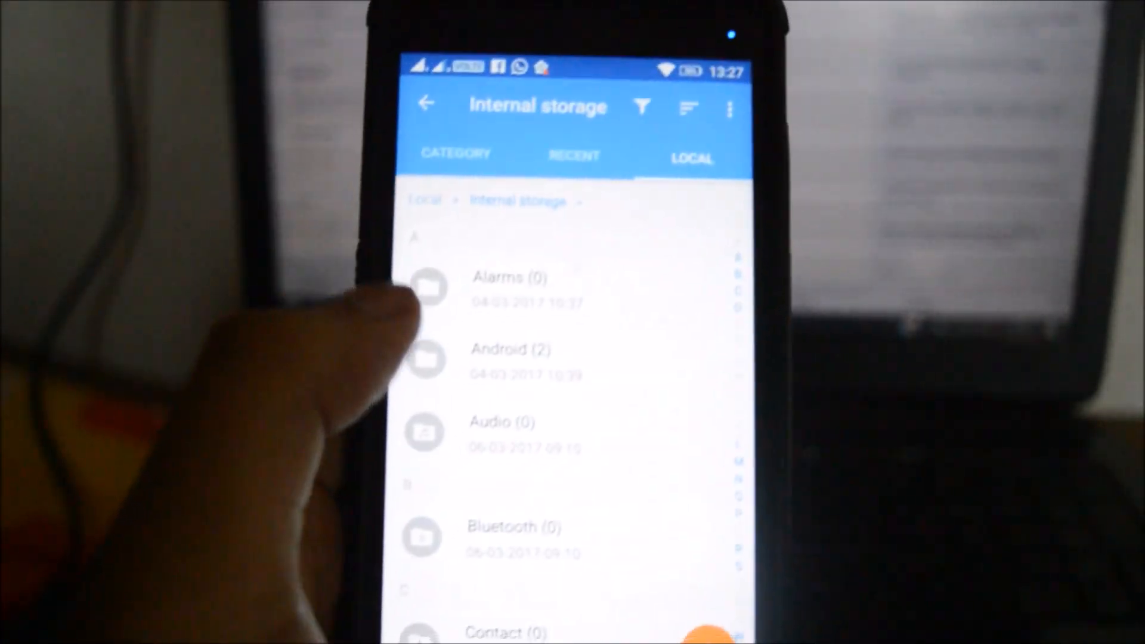
scroll("up", 3)
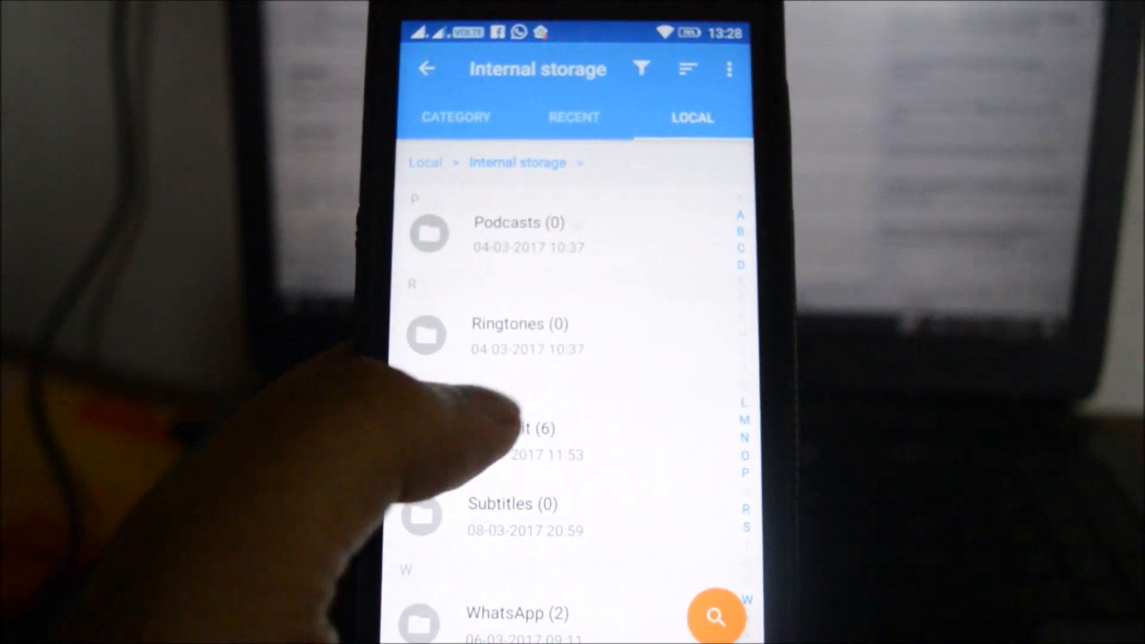
left_click(525, 428)
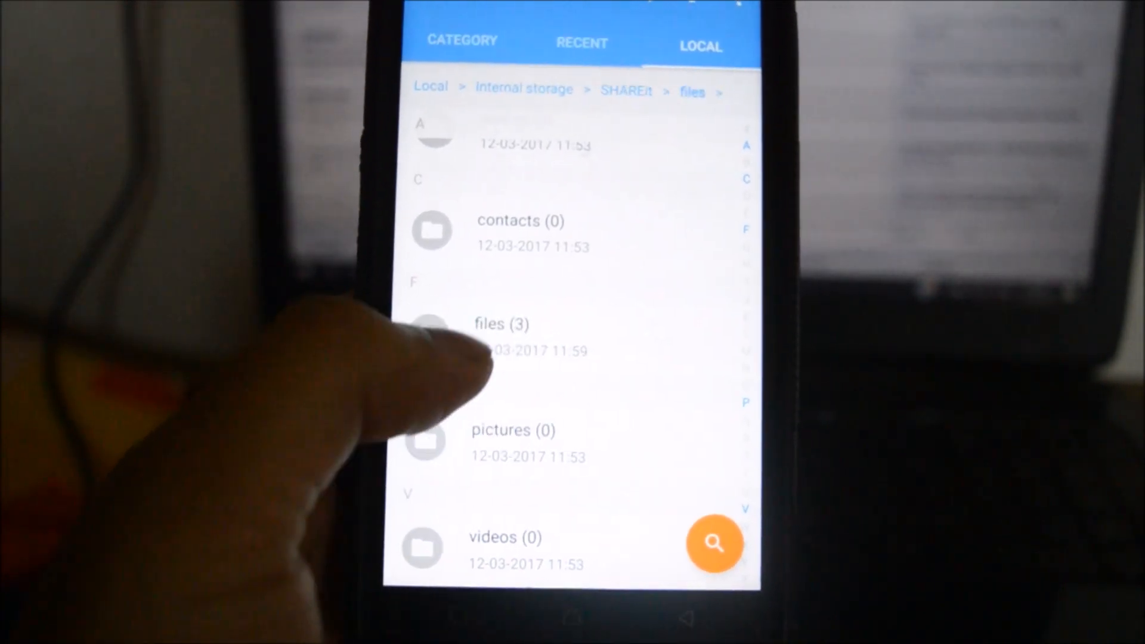
left_click(499, 324)
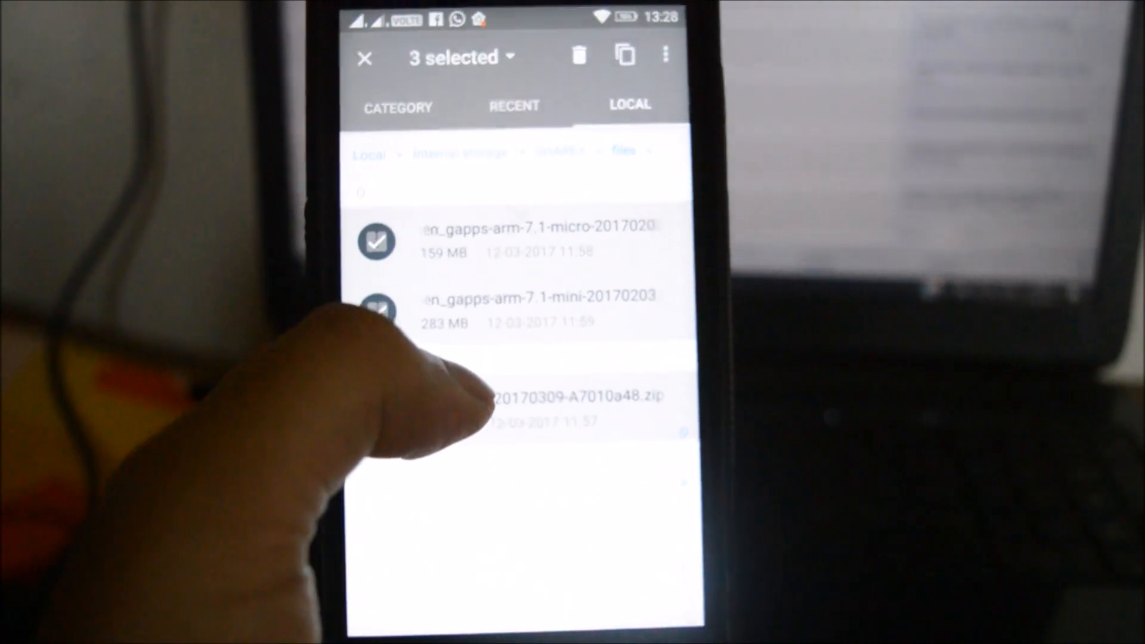
left_click(624, 56)
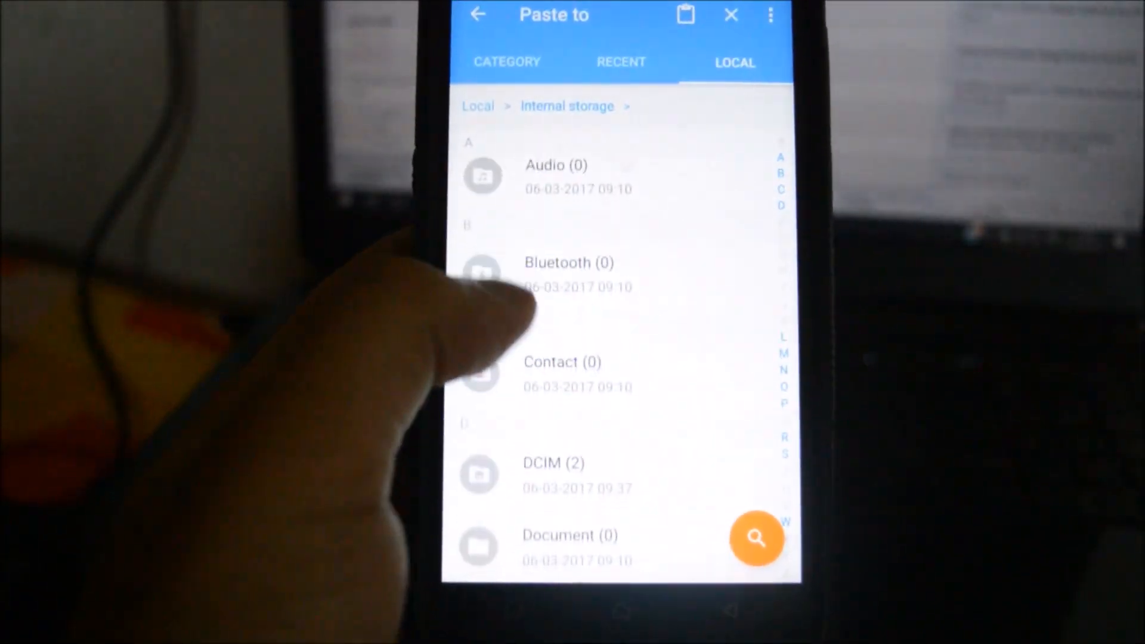
Step: Choose the OpenUserData folder in internal storage as the paste destination and browse its contents
scroll("down", 3)
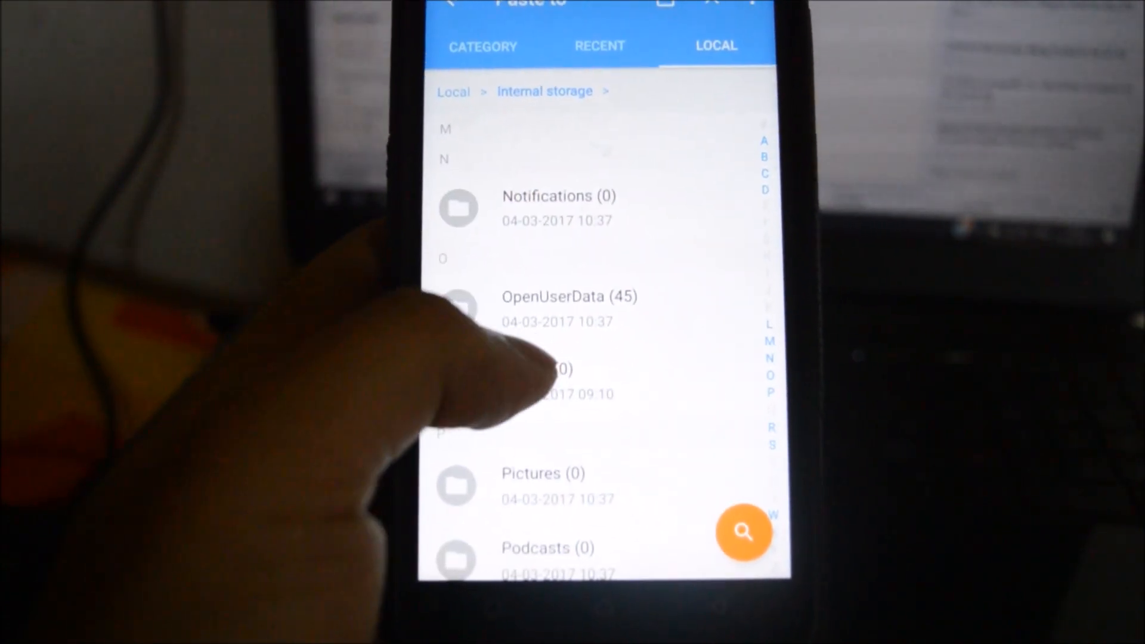
scroll("down", 3)
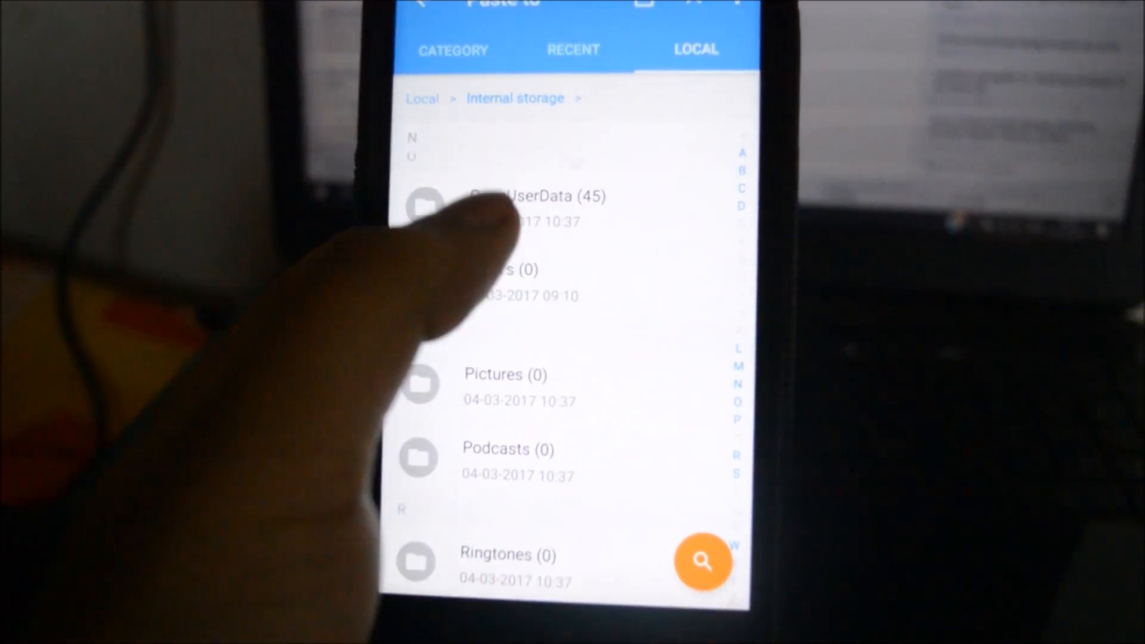
left_click(519, 207)
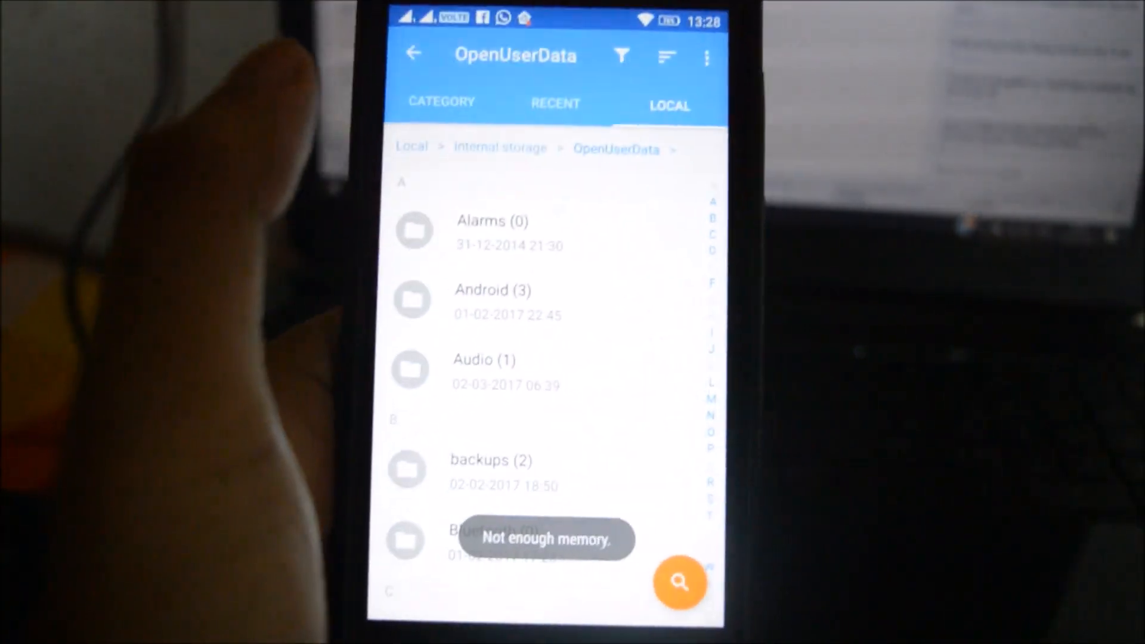
scroll("down", 3)
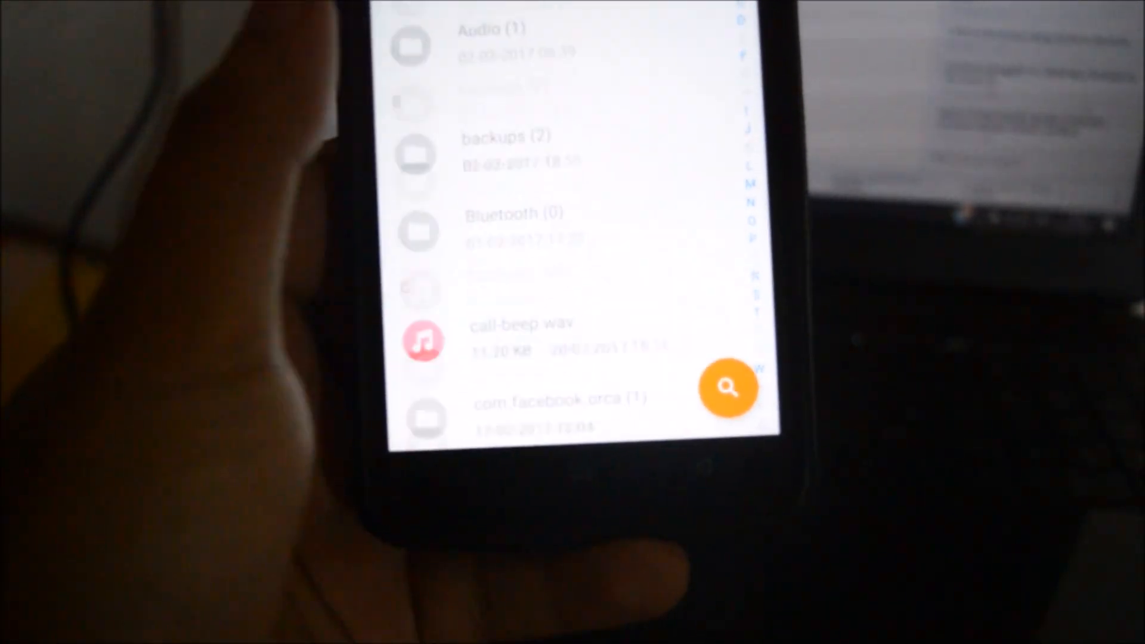
scroll("down", 3)
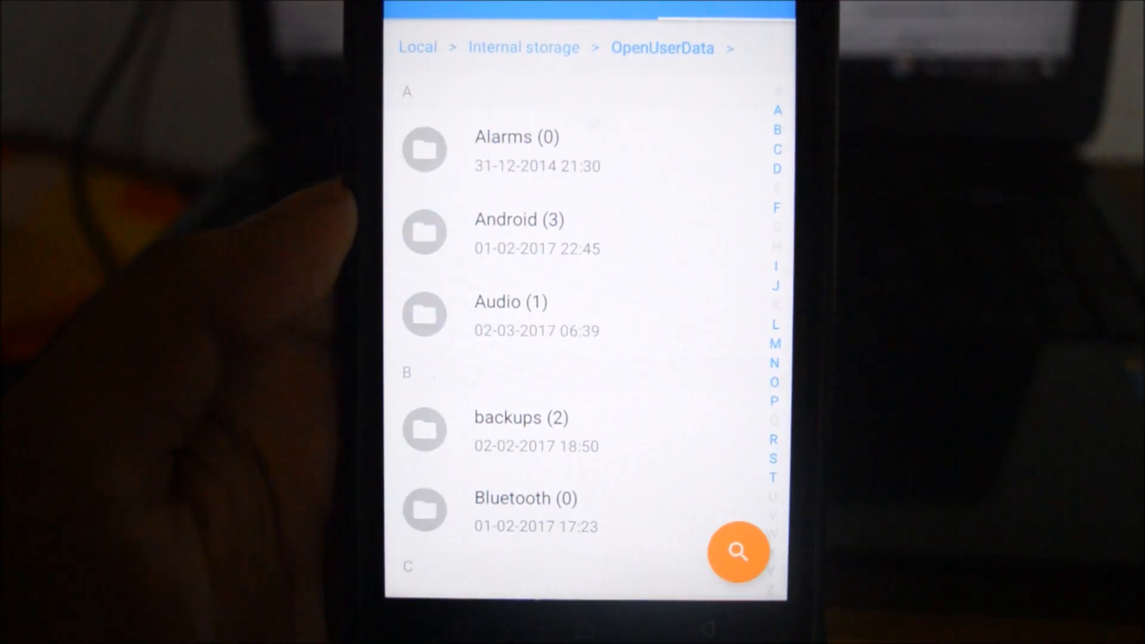
Step: Scroll through OpenUserData to confirm the RR-N-v5.8.2 ROM zip is present before bringing up the power menu
scroll("down", 3)
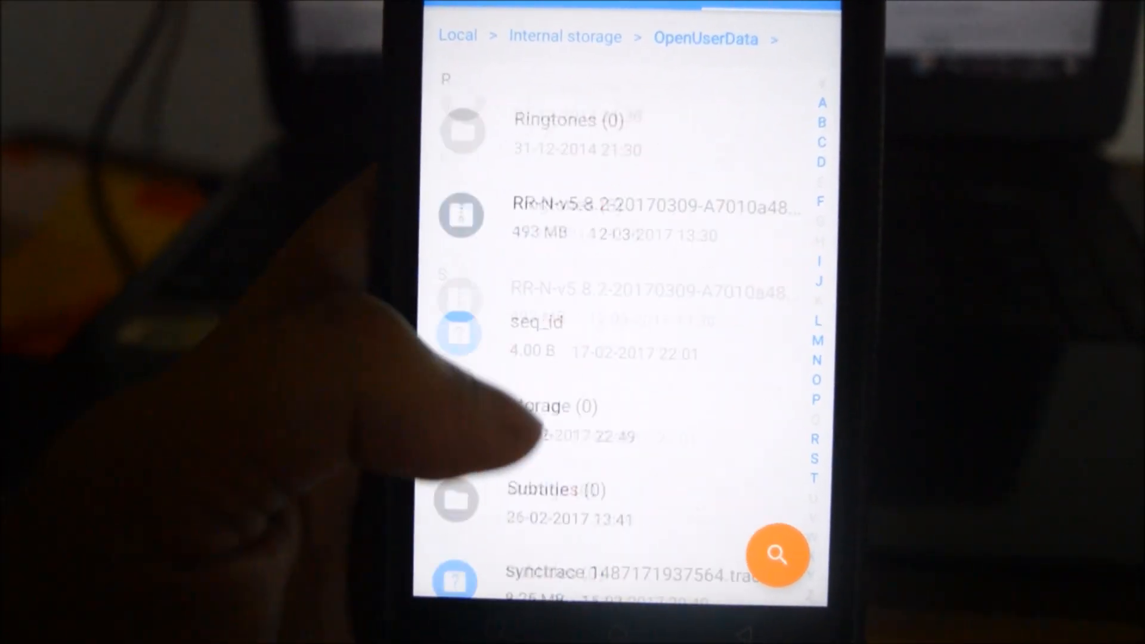
scroll("down", 3)
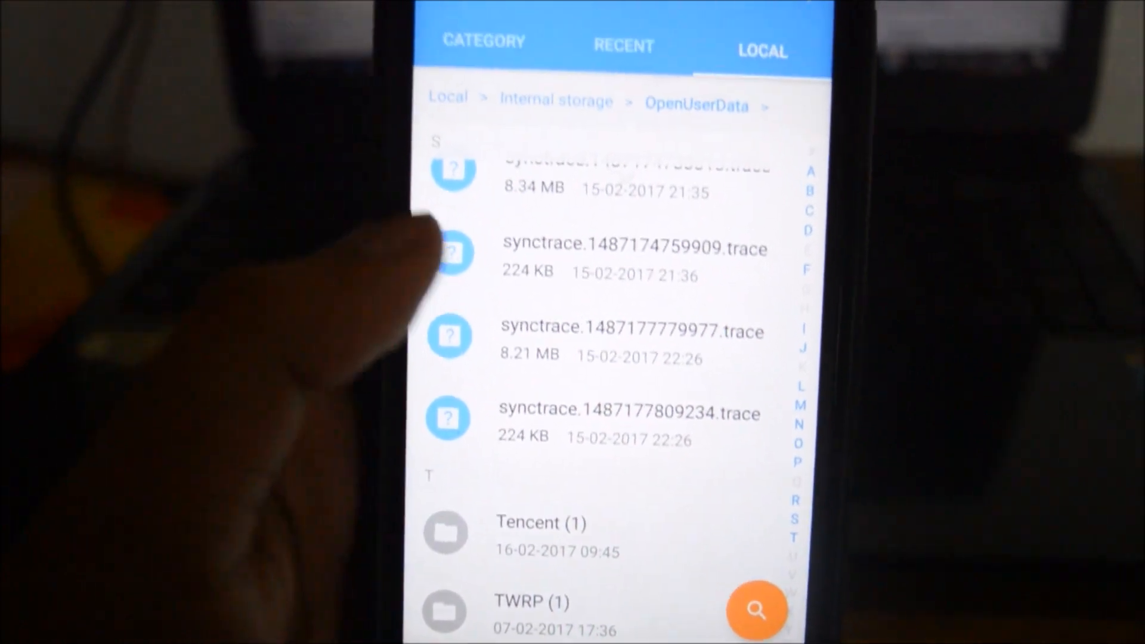
scroll("down", 3)
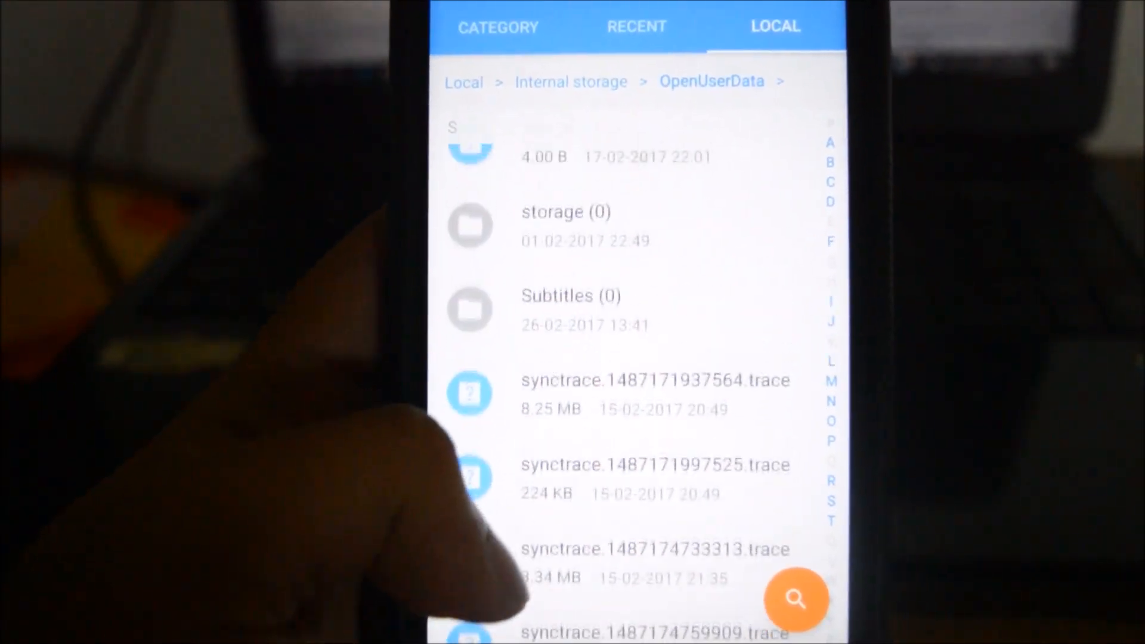
scroll("down", 3)
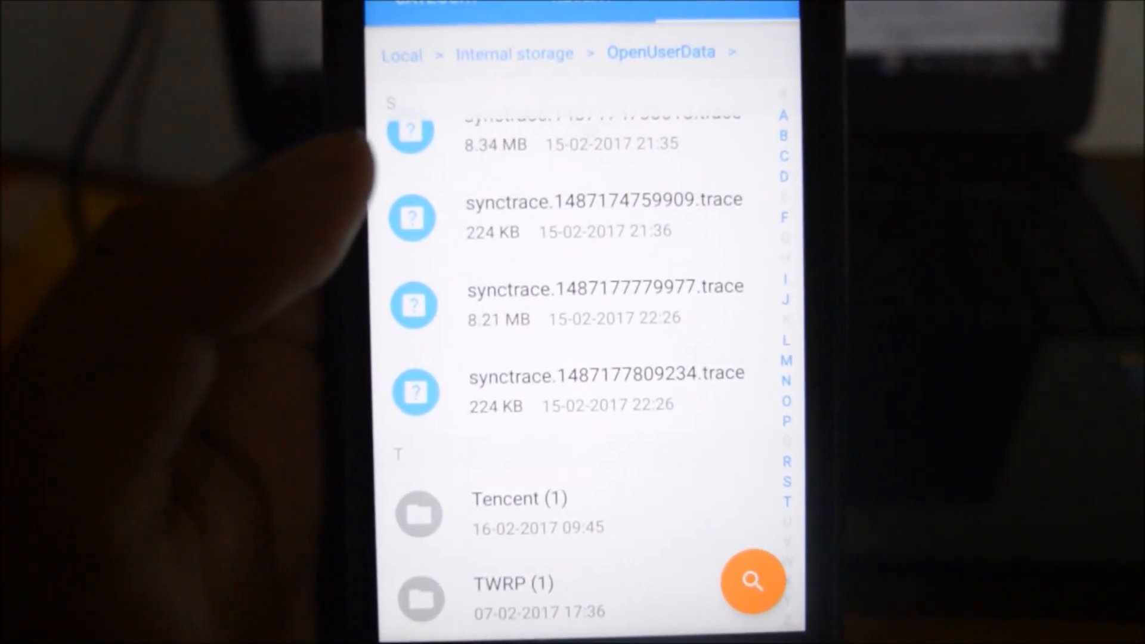
scroll("down", 3)
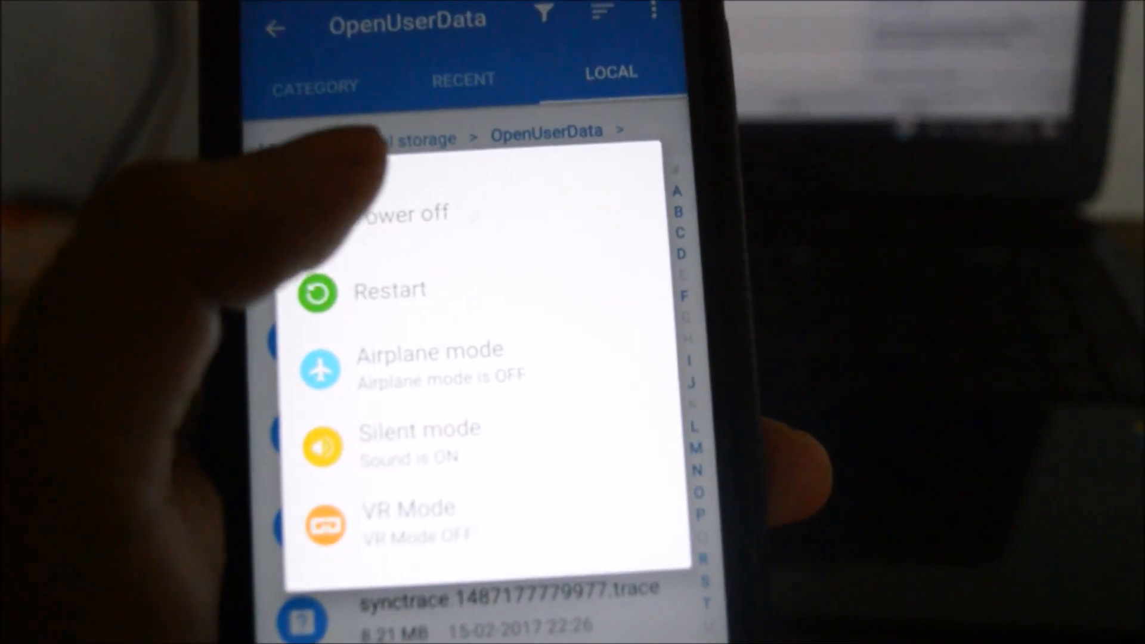
Step: Restart the phone from the power menu and boot into TWRP recovery
left_click(390, 289)
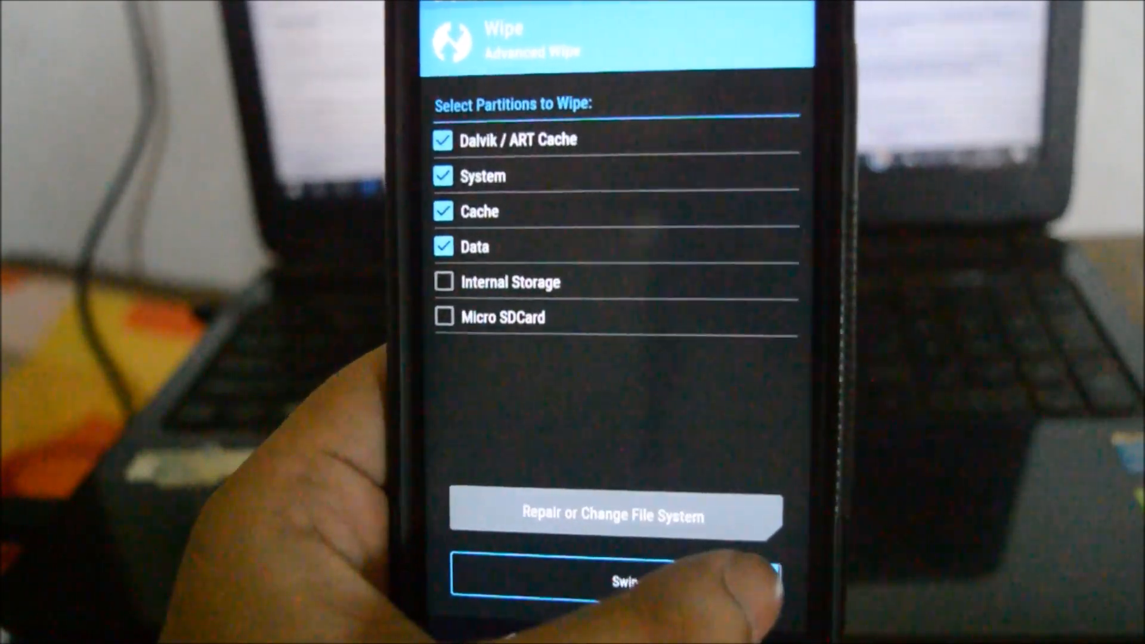
Step: Swipe to wipe Dalvik/ART Cache, System, Cache and Data, then return to the TWRP main menu
left_click_drag(525, 580, 767, 581)
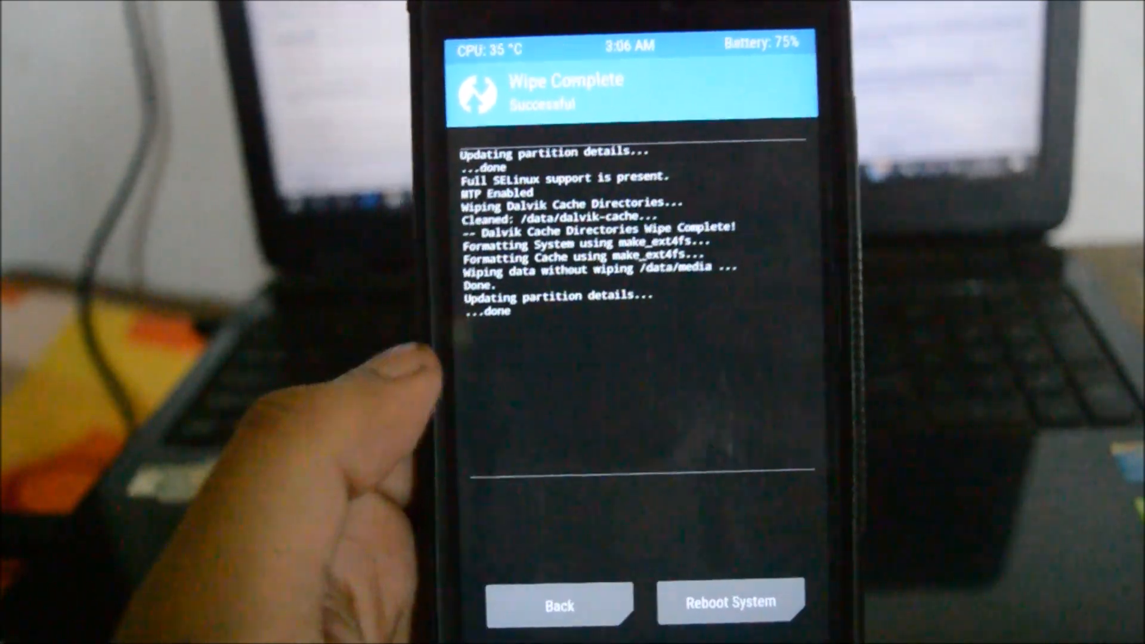
left_click(559, 604)
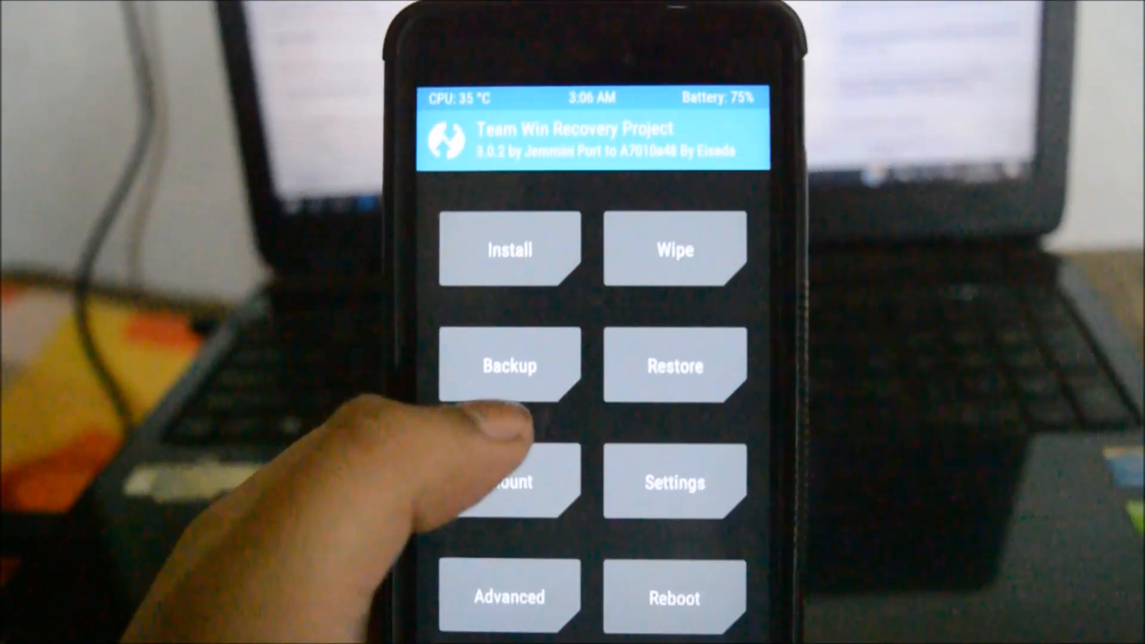
Step: In Install, select Internal Storage and queue RR-N-v5.8.2-20170309-A7010a48.zip from /sdcard for flashing
left_click(509, 249)
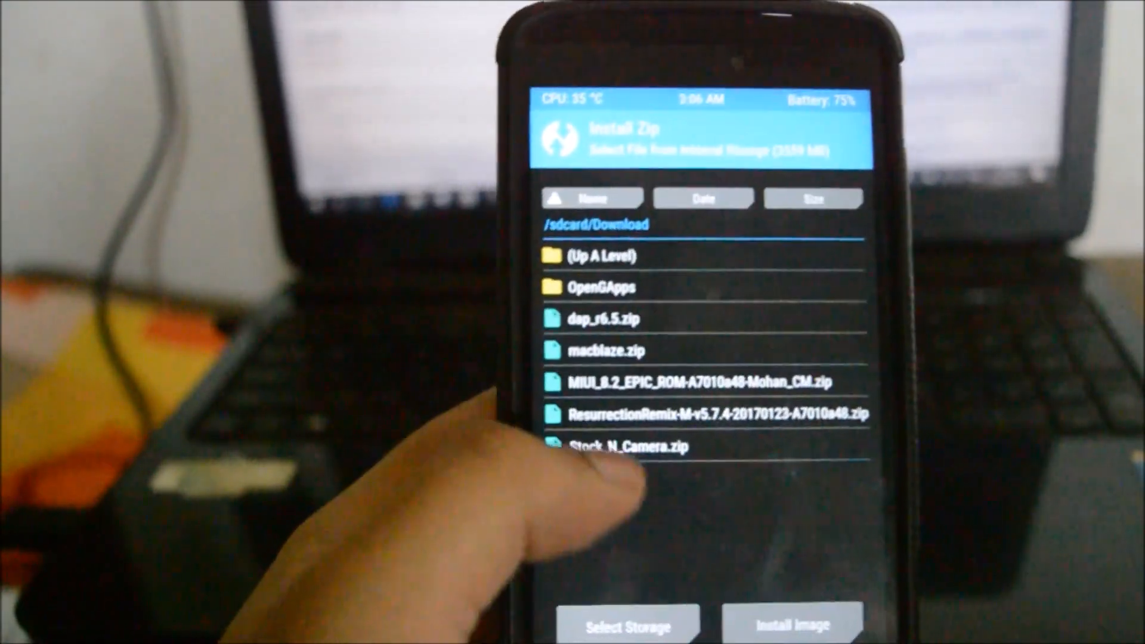
left_click(626, 624)
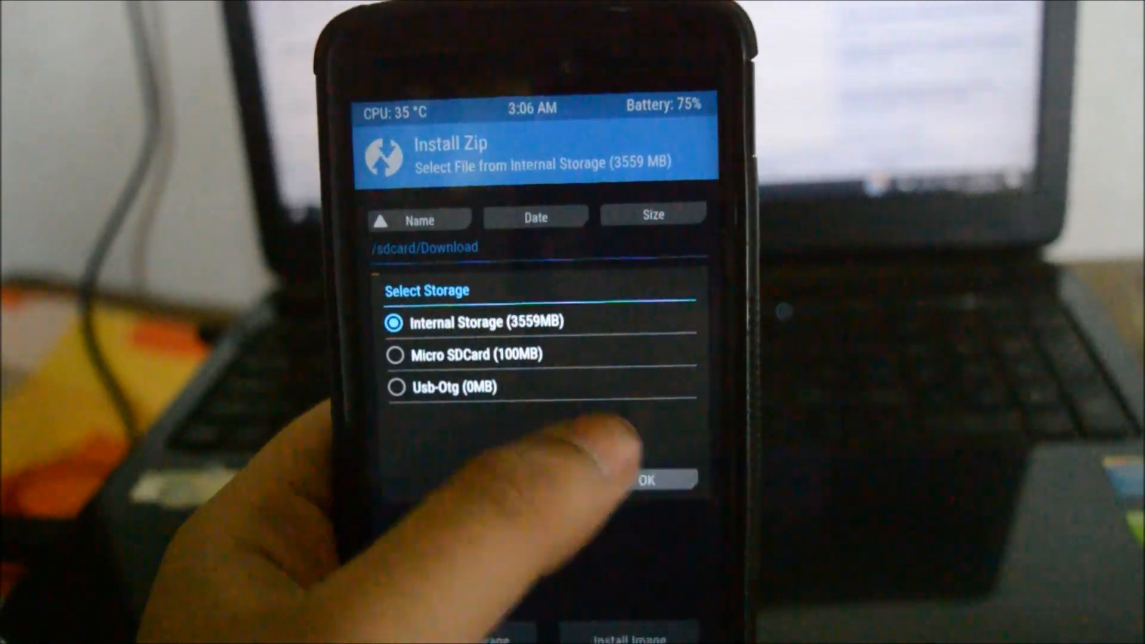
left_click(645, 479)
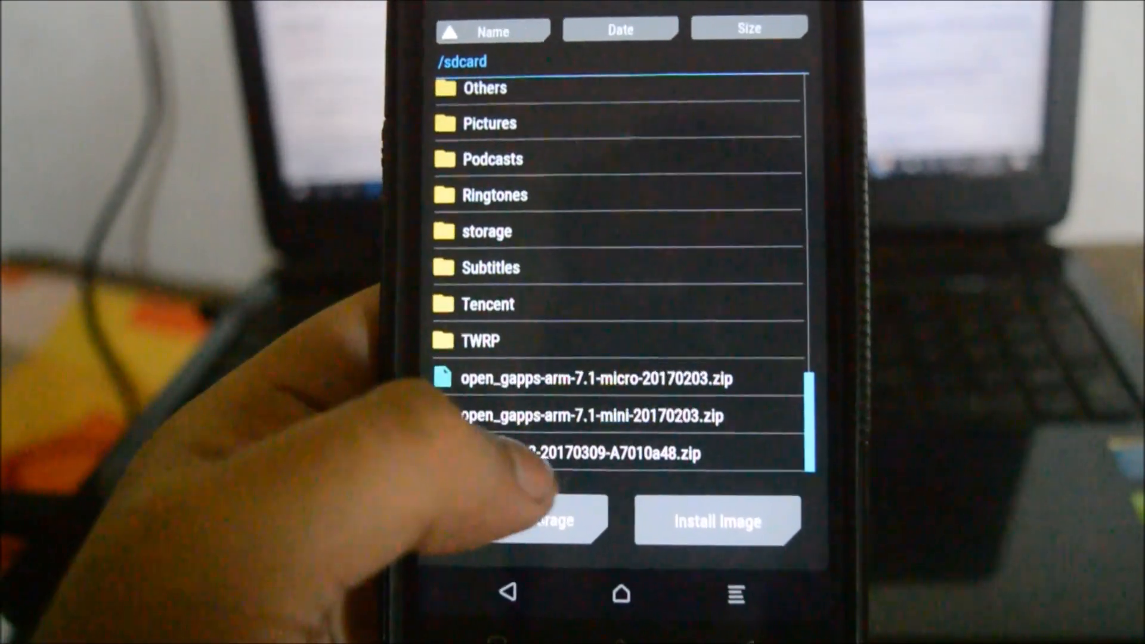
left_click(584, 453)
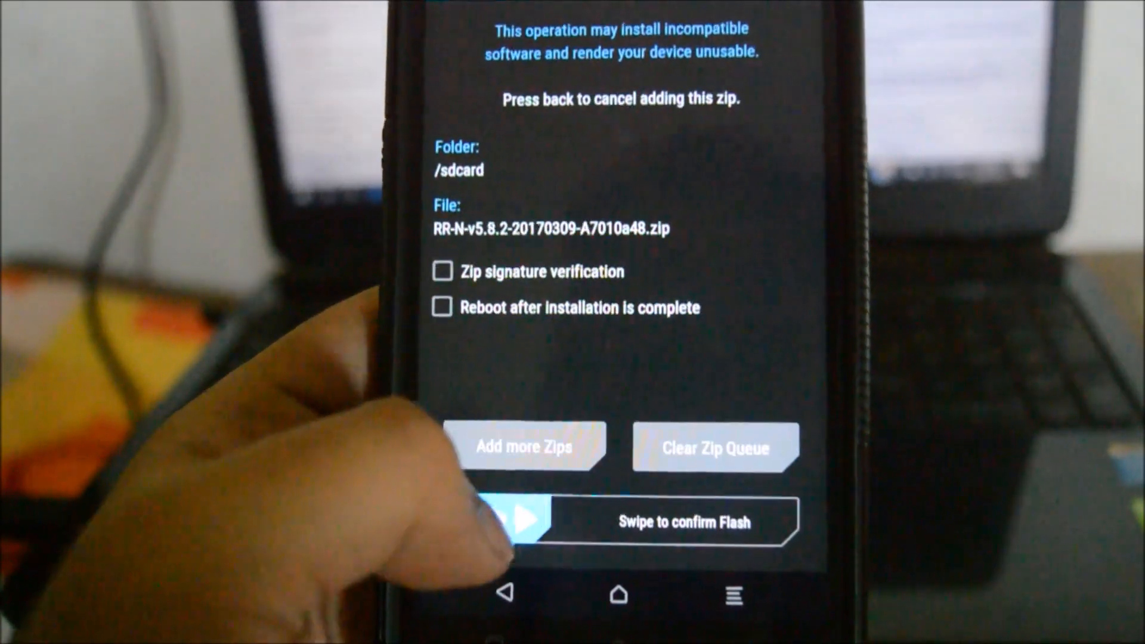
Step: Confirm flashing the Resurrection Remix RR-N ROM zip with the swipe slider
left_click_drag(519, 521, 767, 521)
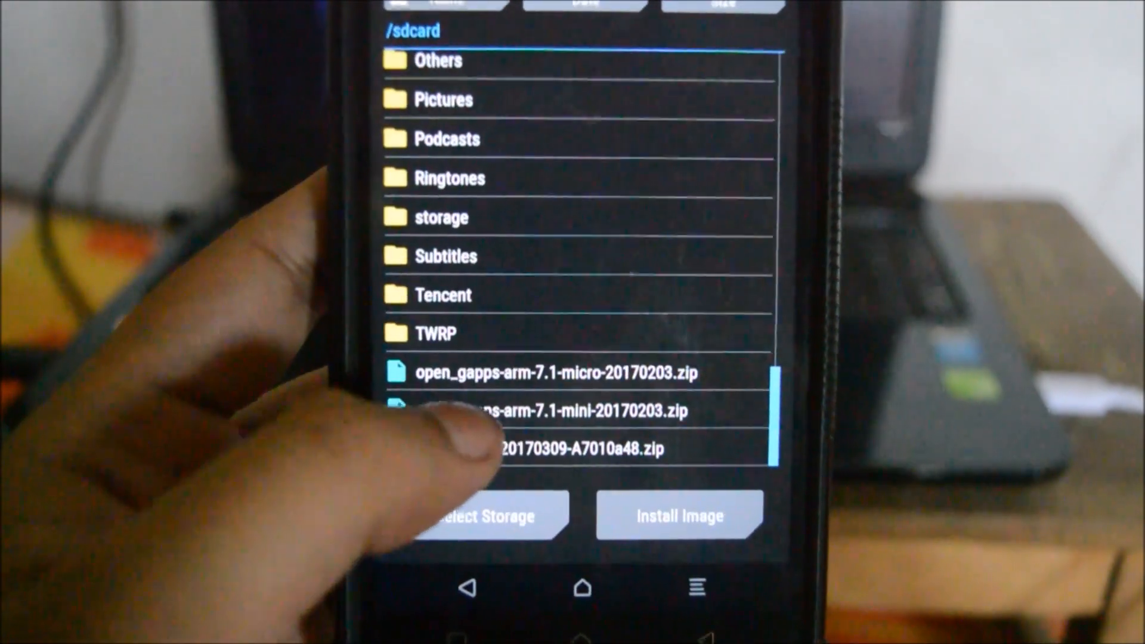
left_click(547, 410)
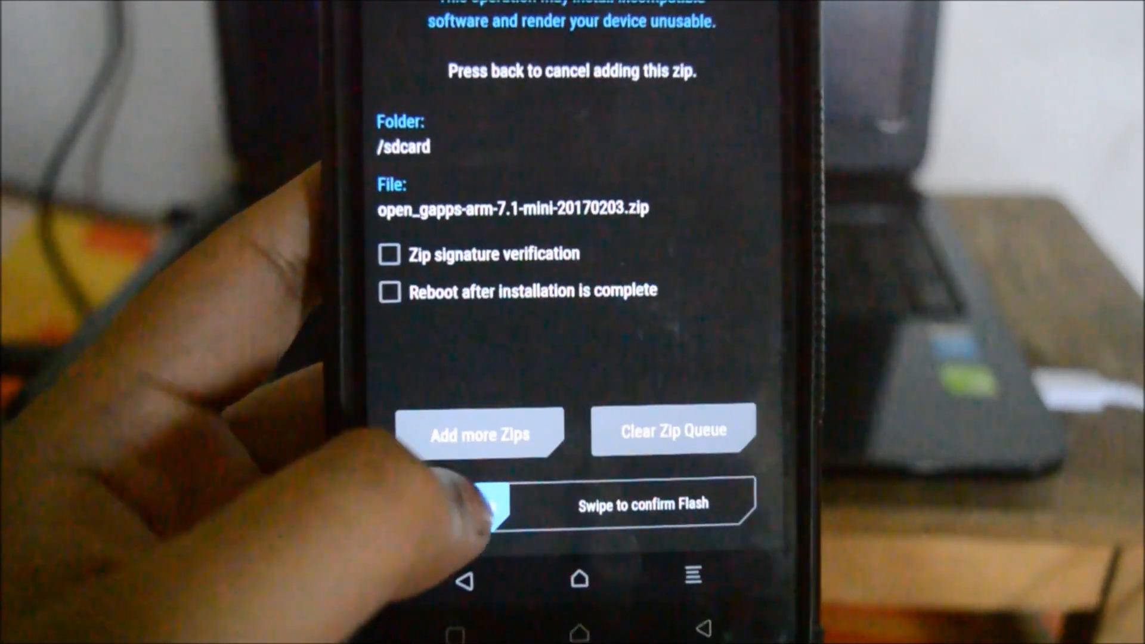
left_click_drag(496, 502, 730, 502)
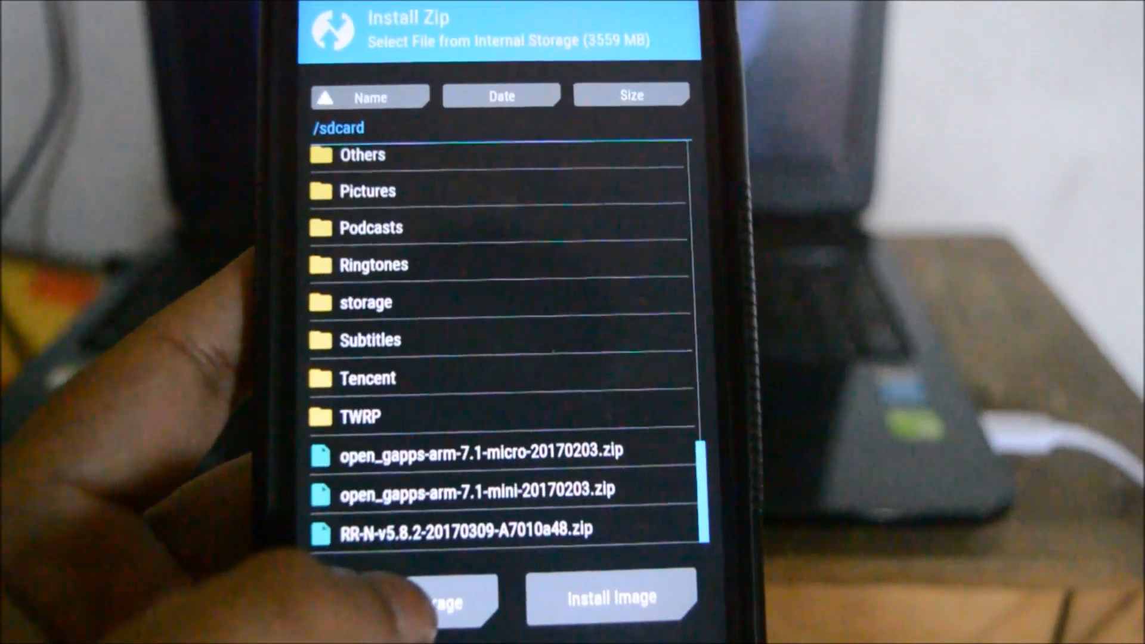
Step: Select open_gapps-arm-7.1-micro-20170203.zip from /sdcard and swipe to flash it
left_click(479, 451)
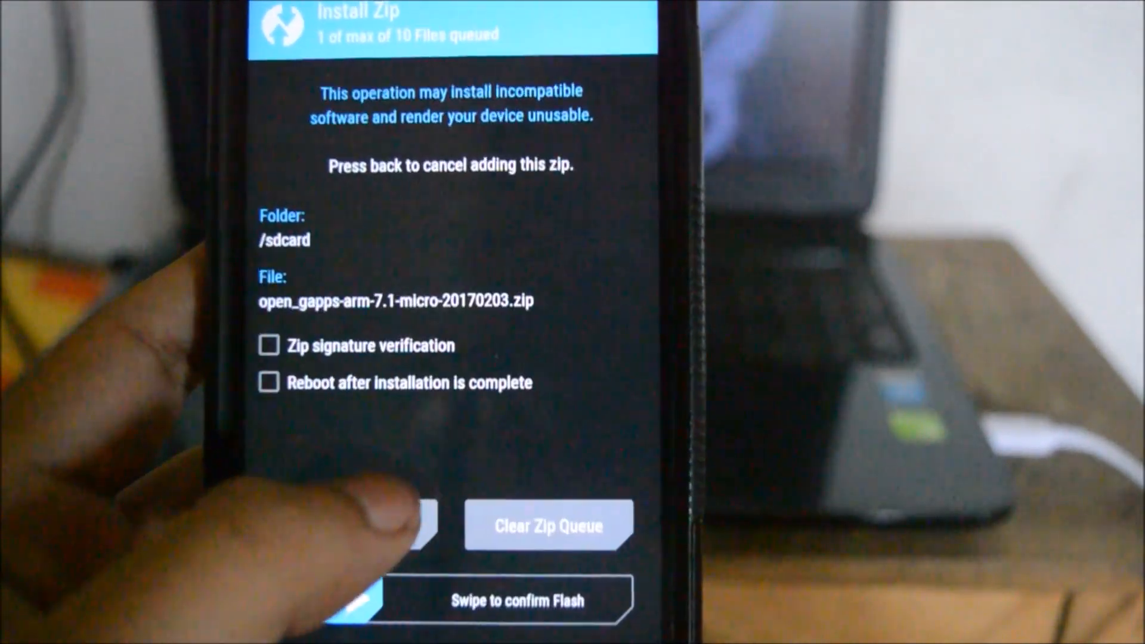
left_click_drag(329, 600, 620, 600)
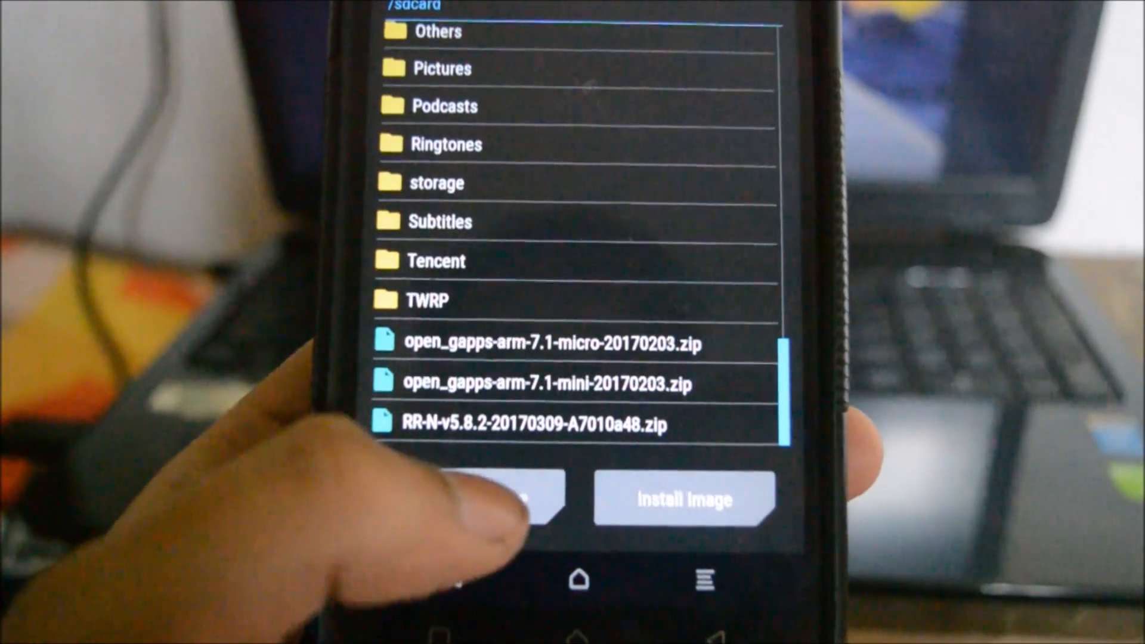
Step: Pick internal storage, then swipe to flash open_gapps-arm64-7.1-mini-20170312.zip
left_click(503, 498)
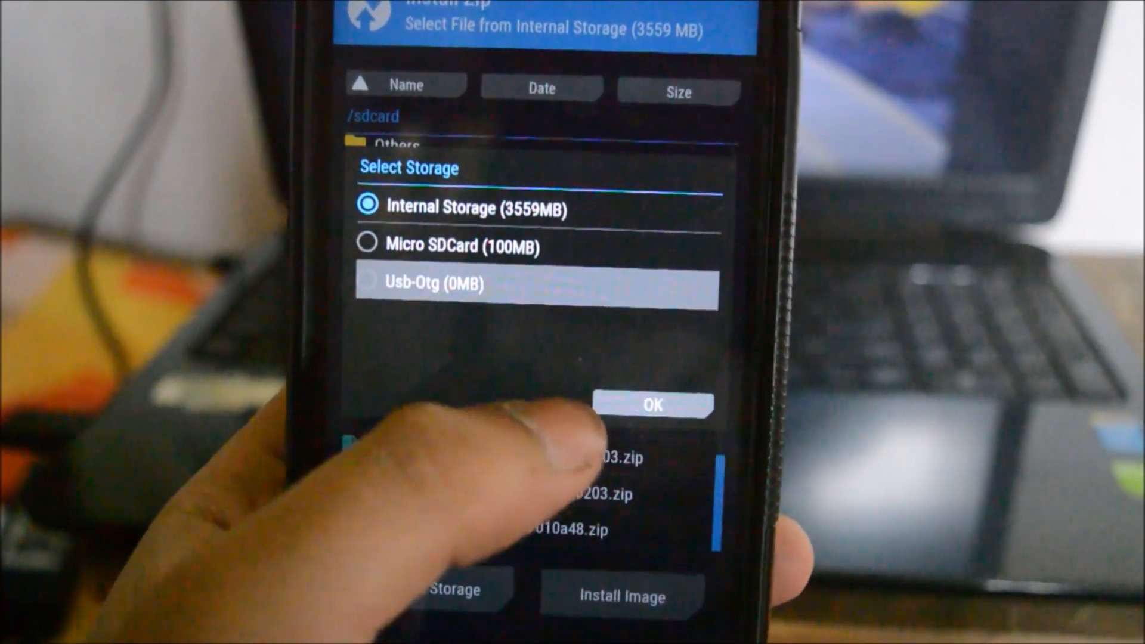
left_click(652, 406)
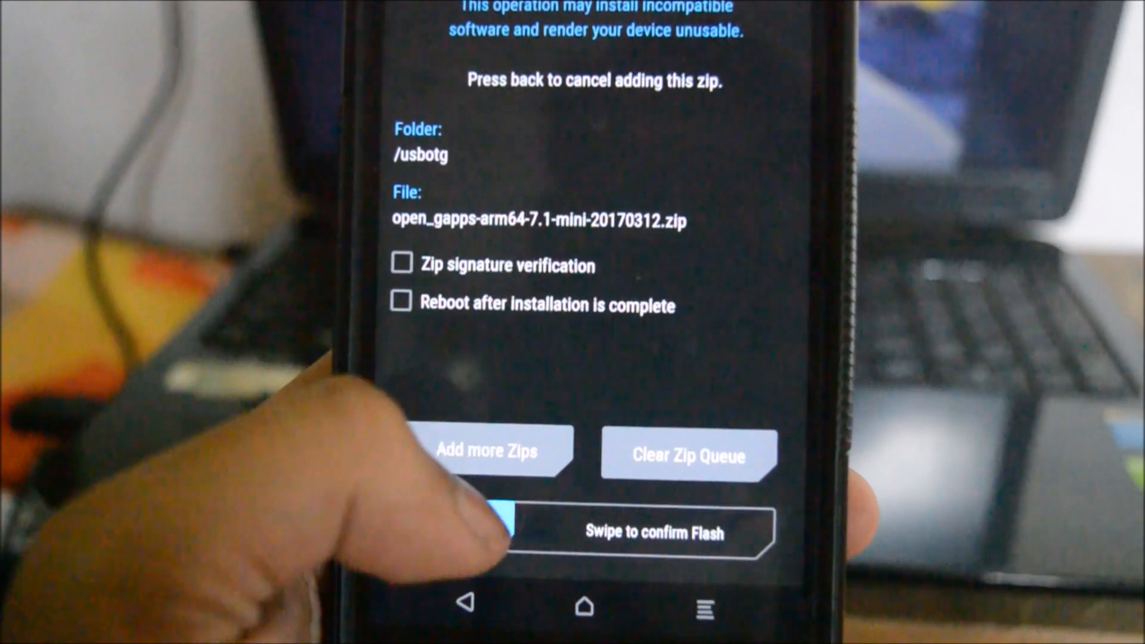
left_click_drag(512, 532, 767, 531)
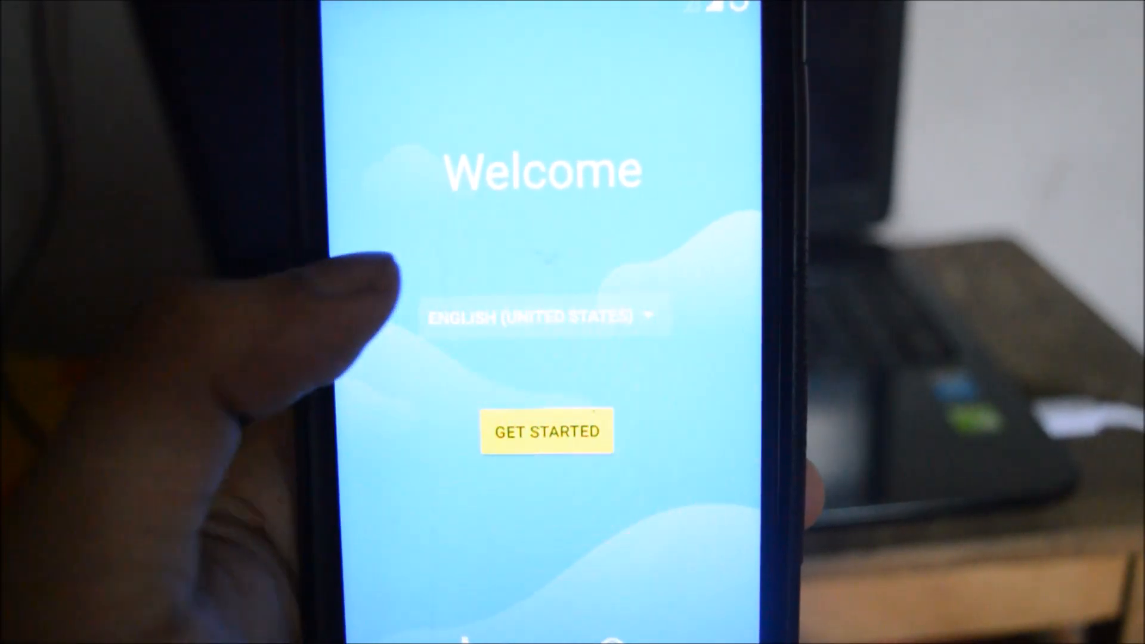
Step: Choose English (India) as the language and set the phone up as new
left_click(540, 315)
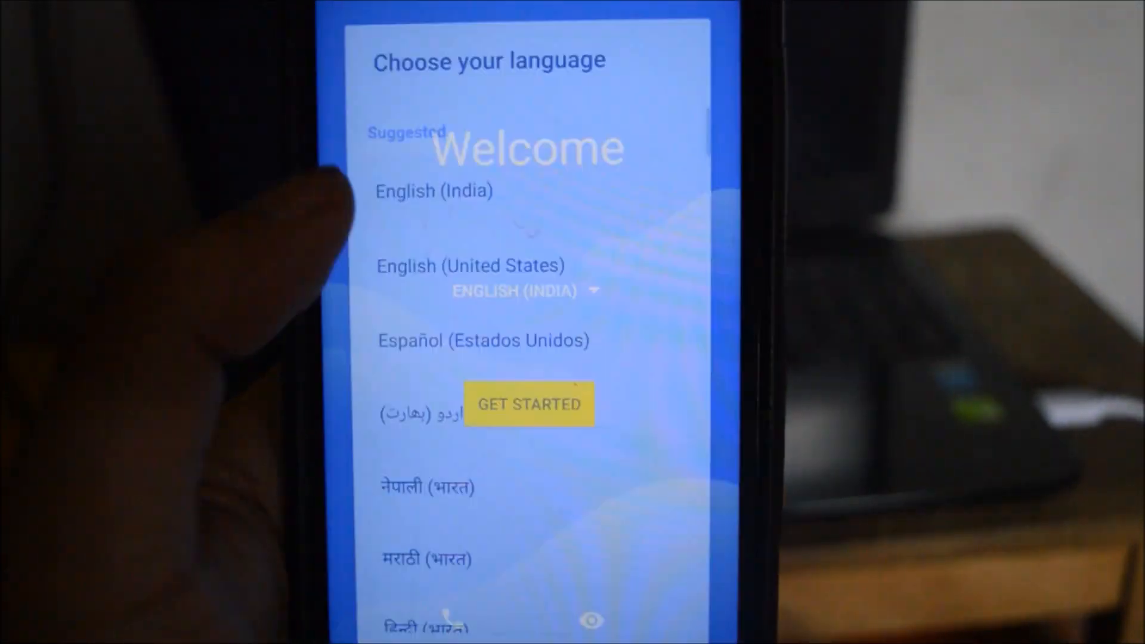
left_click(528, 404)
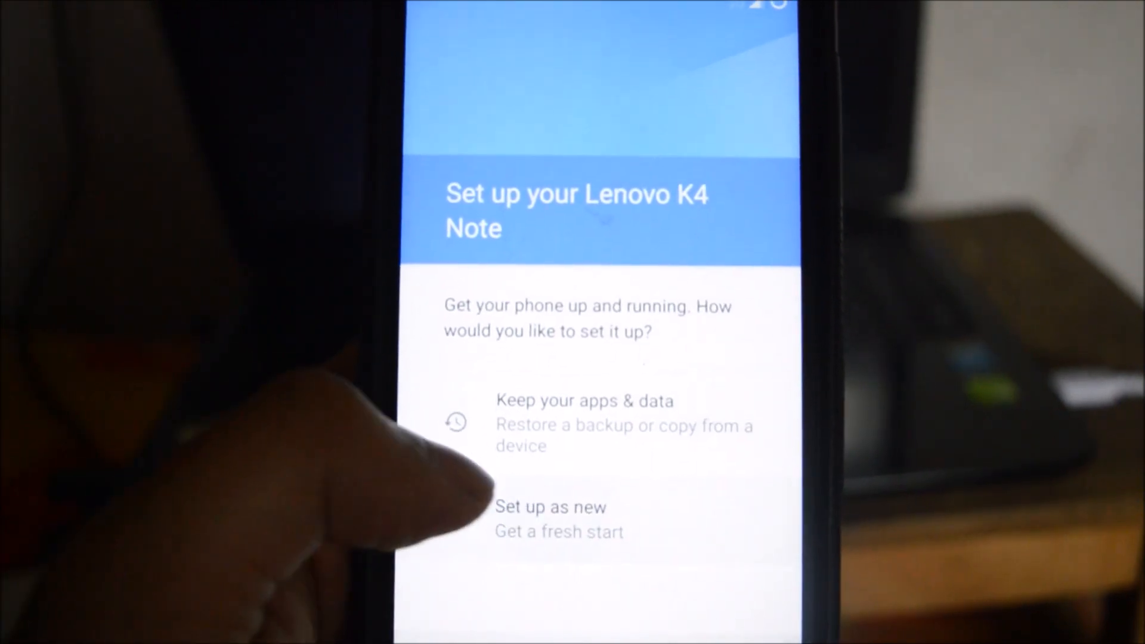
left_click(551, 507)
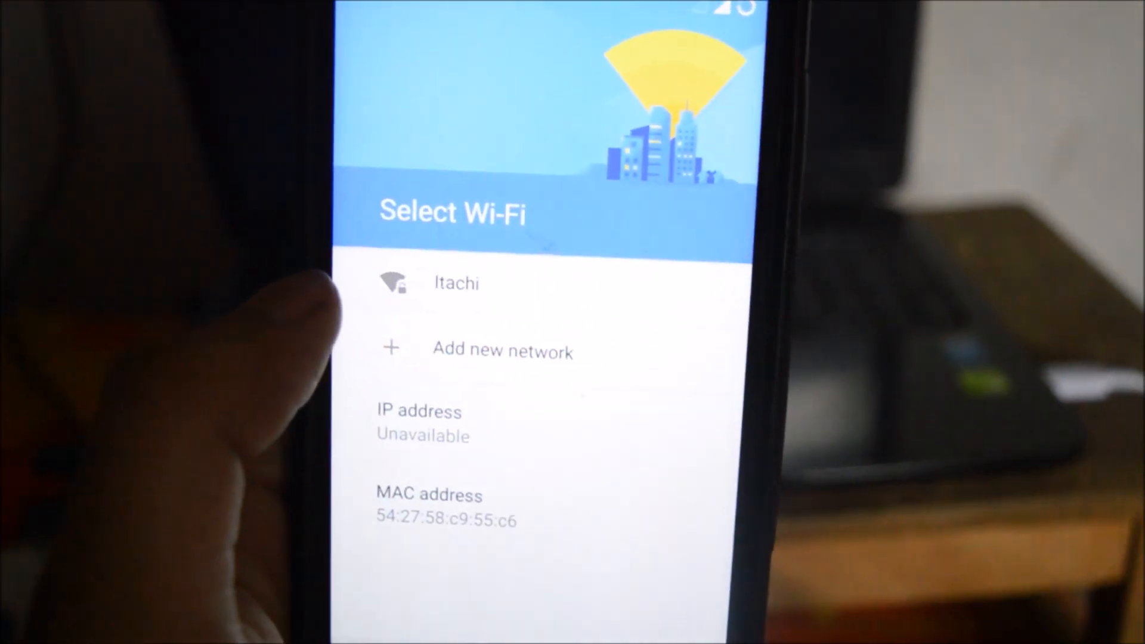
Step: Connect to the Itachi Wi-Fi network with its password entered
left_click(455, 284)
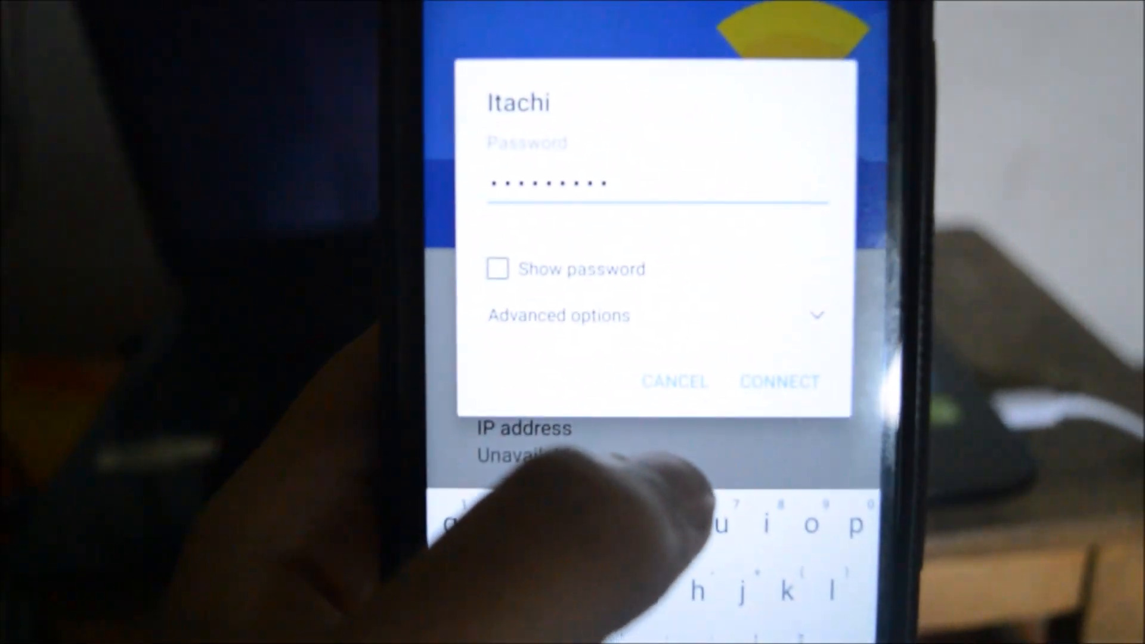
left_click(779, 381)
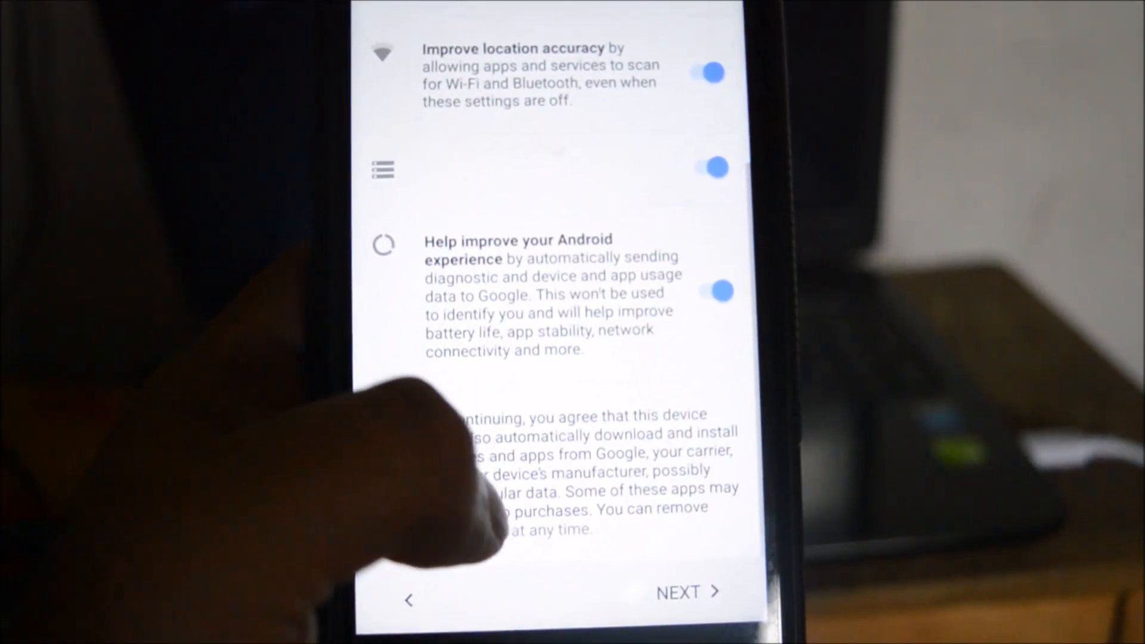
Step: Accept the Google services terms and continue to the Home app choice
left_click(677, 591)
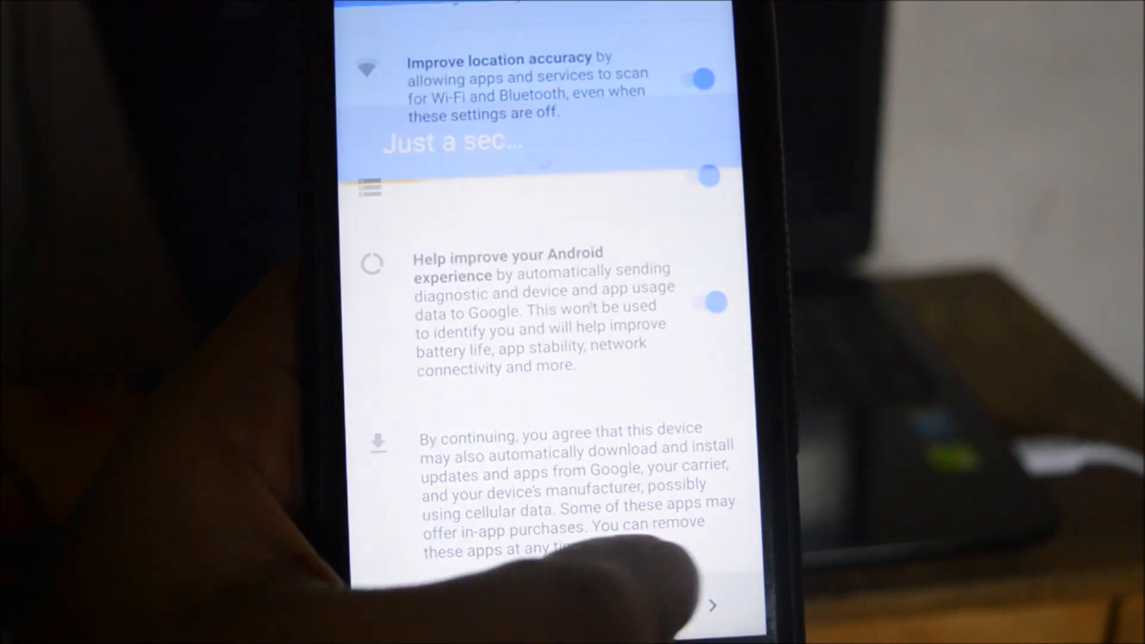
left_click(711, 605)
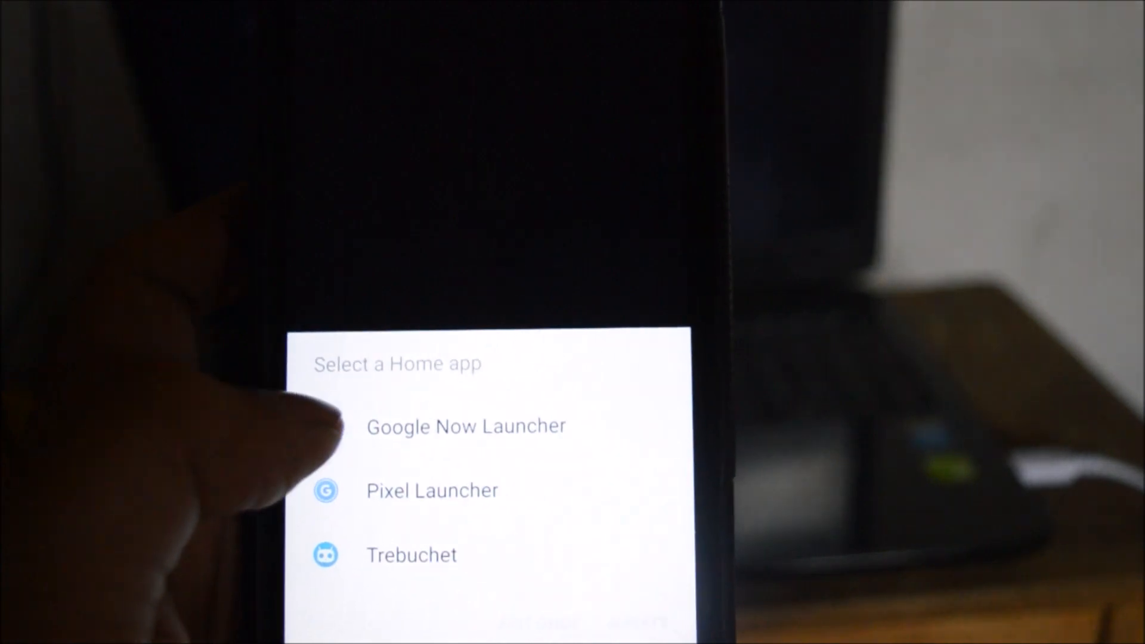
Step: Pick a launcher from 'Select a Home app' and reach the phone's build details
left_click(421, 479)
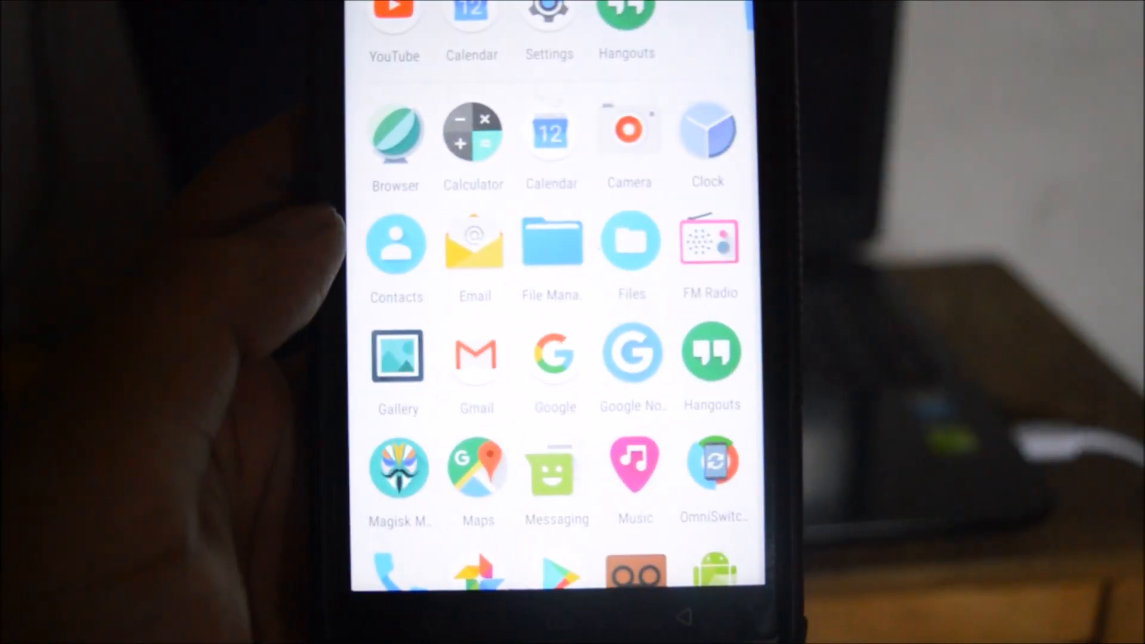
scroll("down", 3)
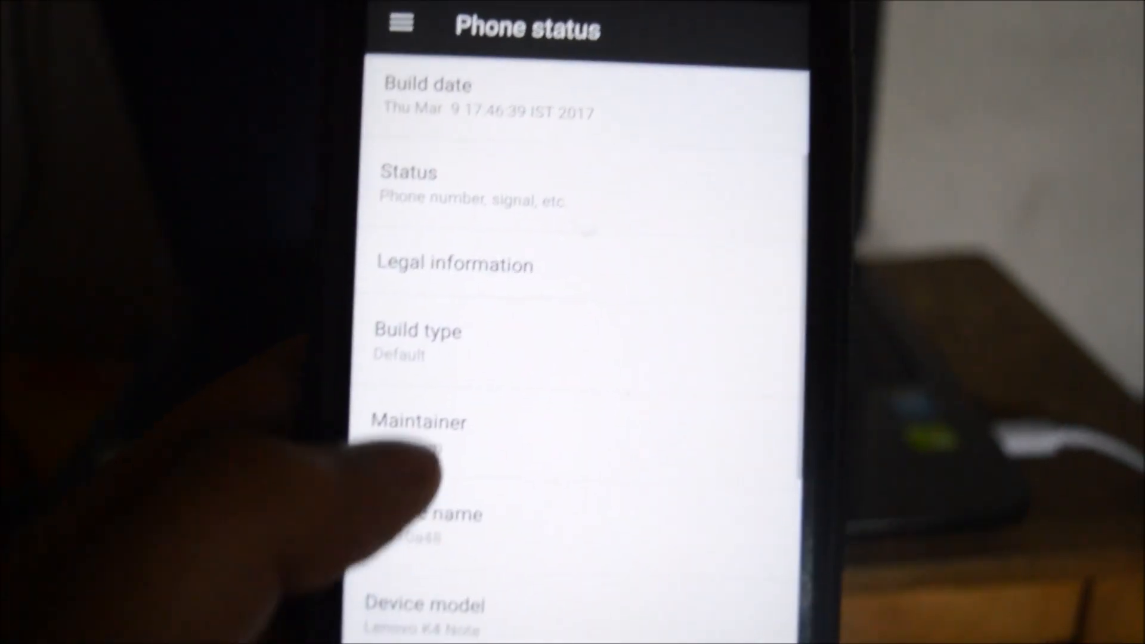
Step: Run Check Update under Configurations > Updates, which can't check, then back out to the app drawer
scroll("down", 3)
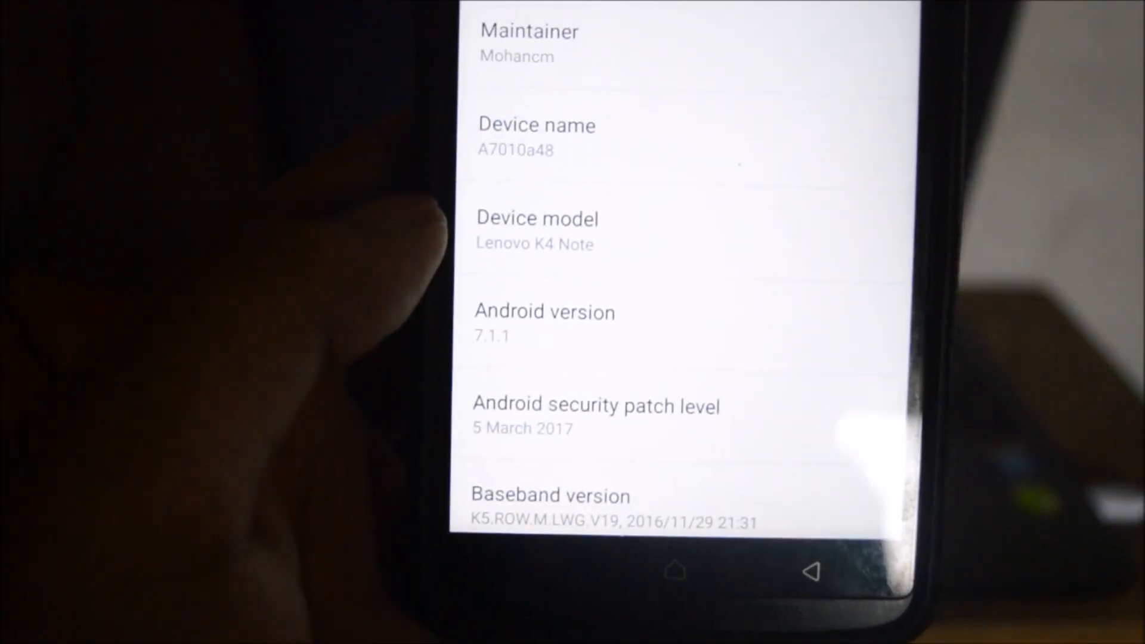
scroll("down", 3)
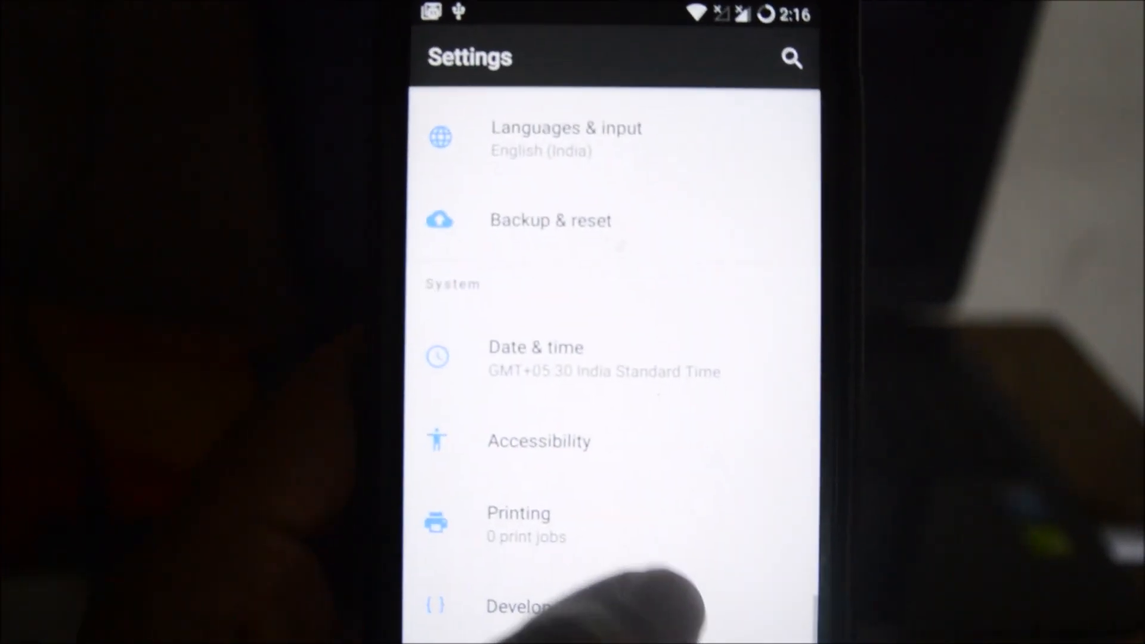
scroll("down", 3)
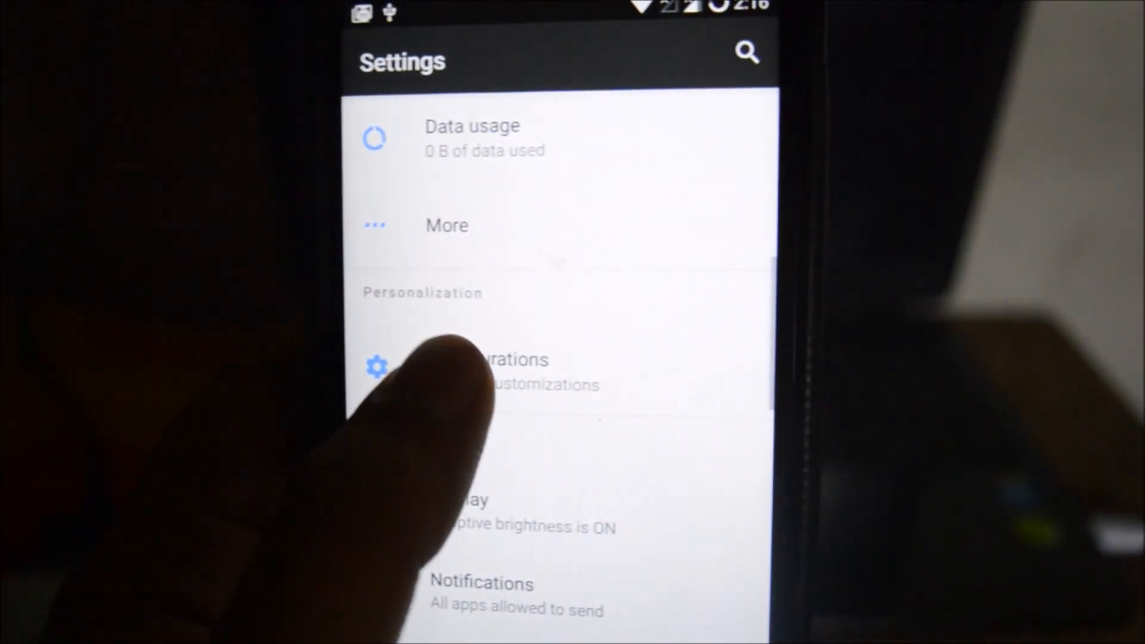
left_click(475, 368)
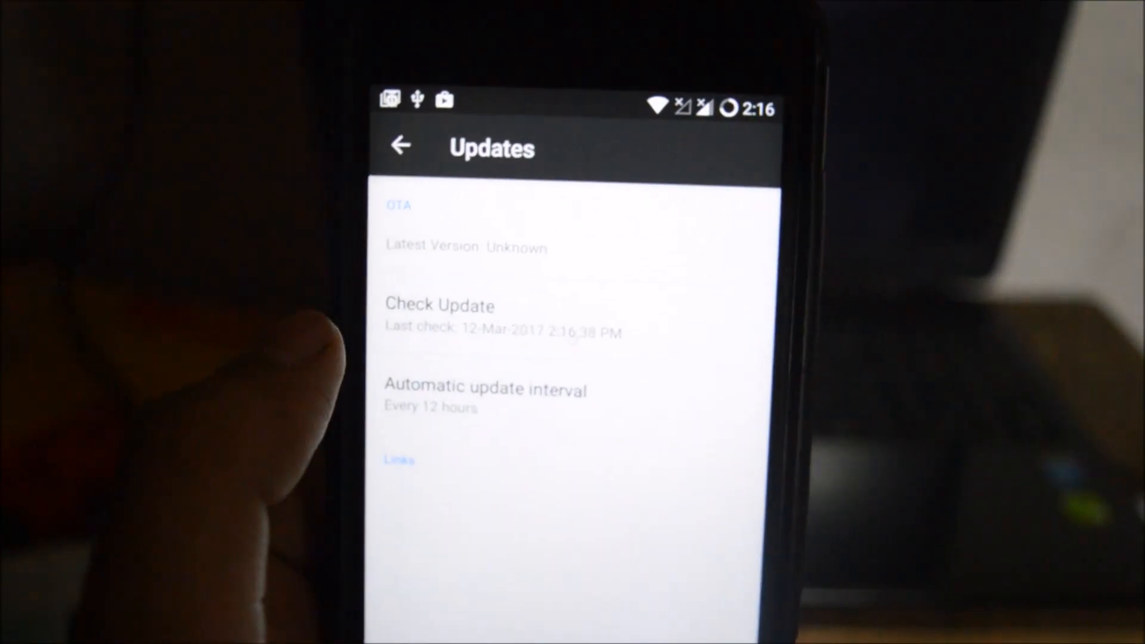
left_click(439, 305)
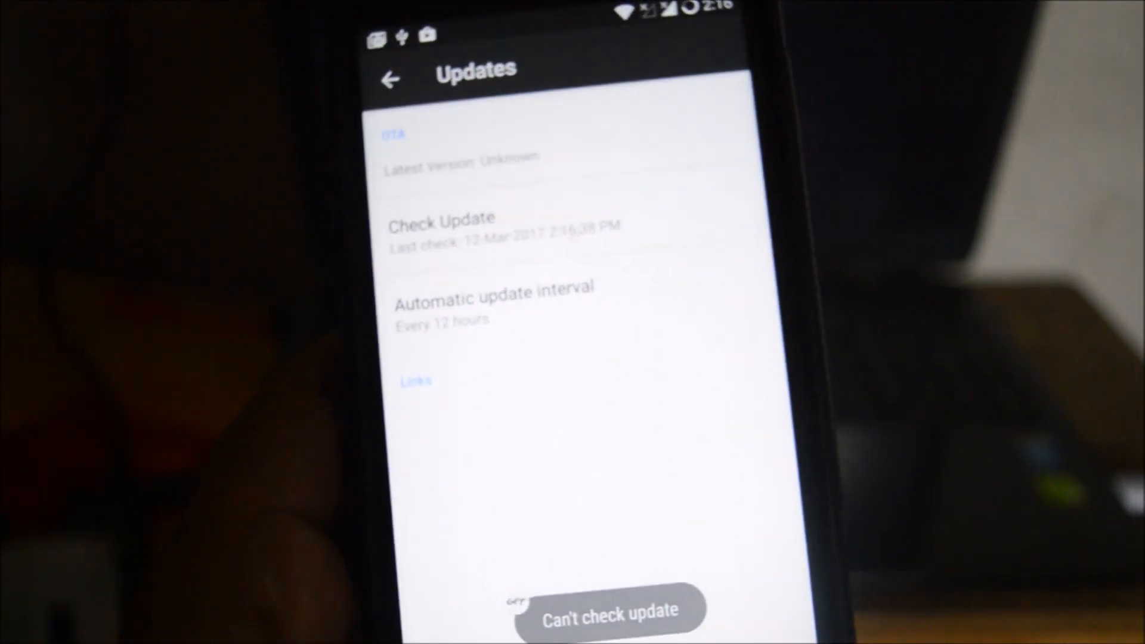
left_click(389, 80)
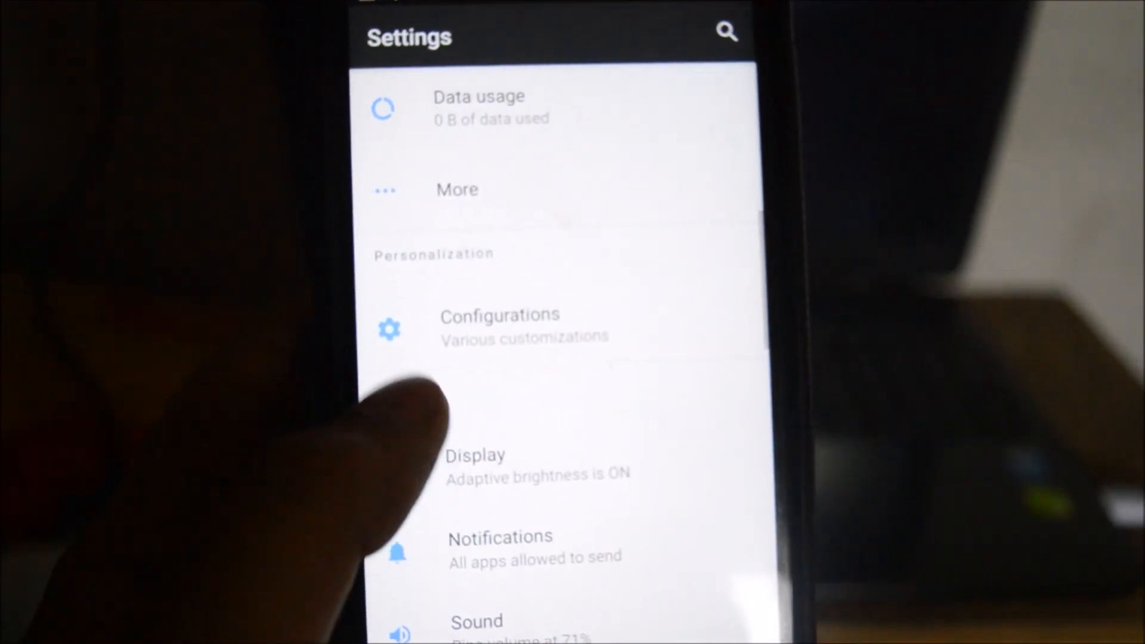
scroll("down", 3)
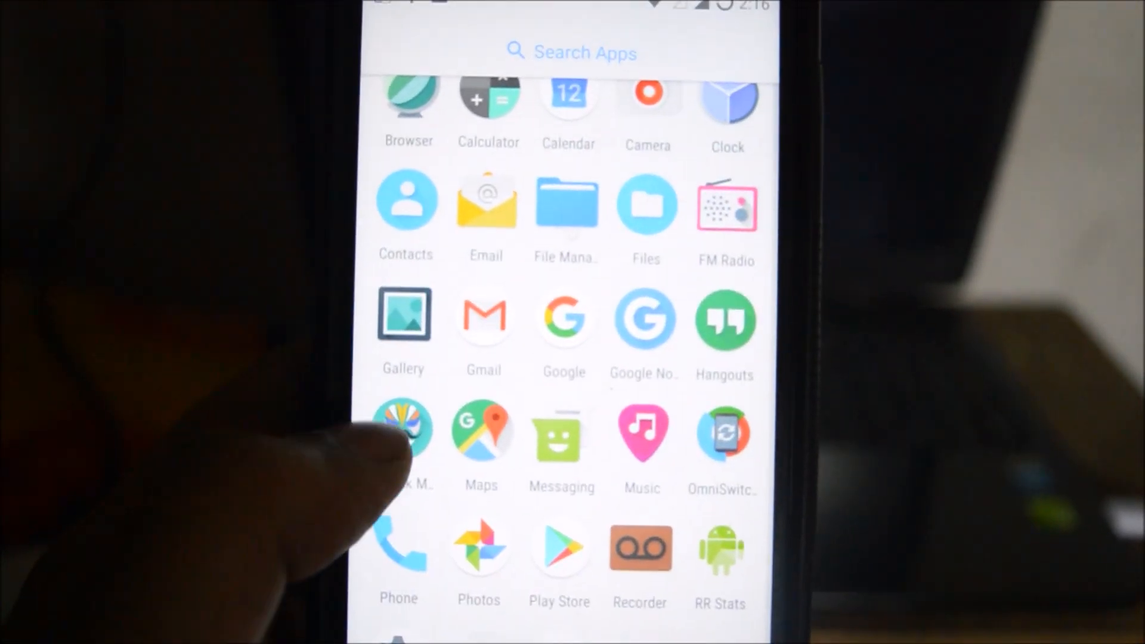
Step: Launch Magisk Manager and allow file access with 'Don't ask again' ticked
left_click(404, 429)
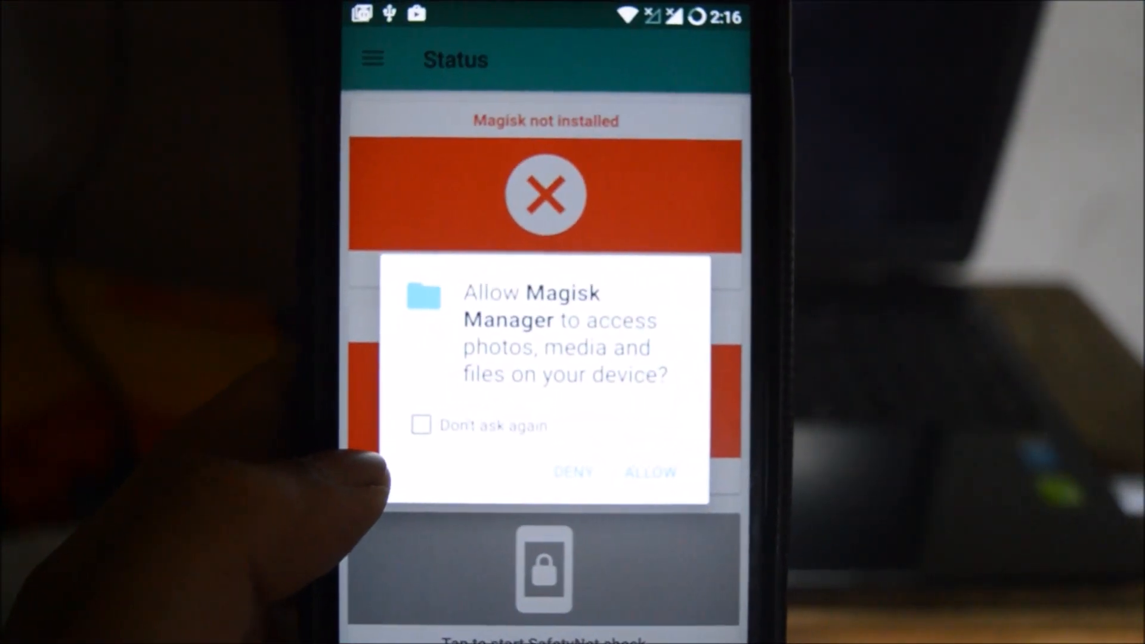
left_click(420, 424)
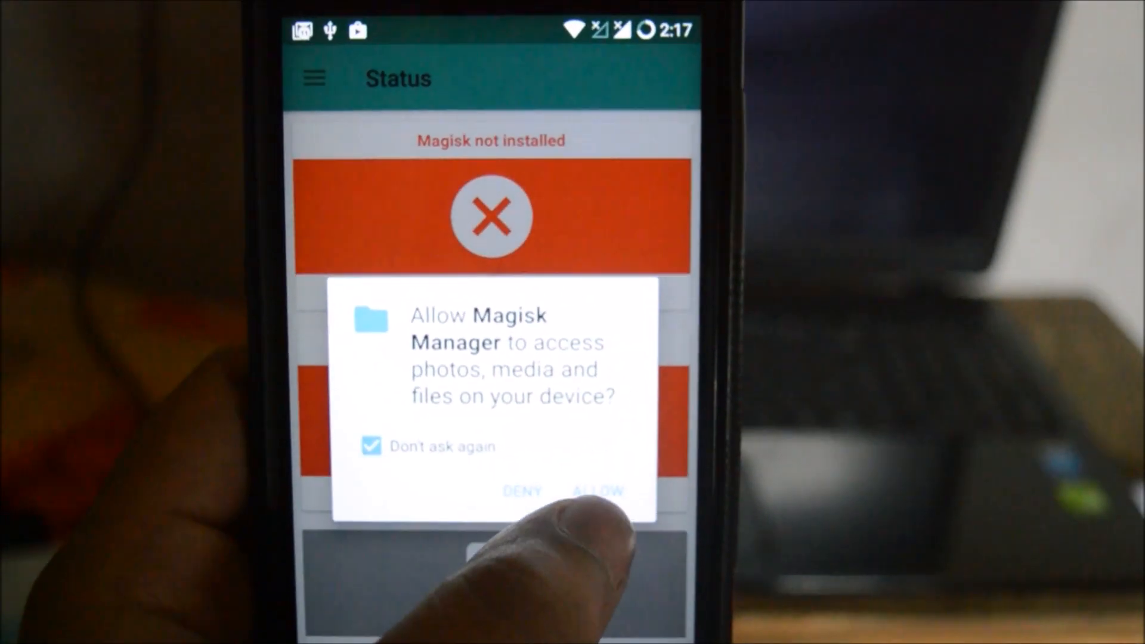
left_click(598, 490)
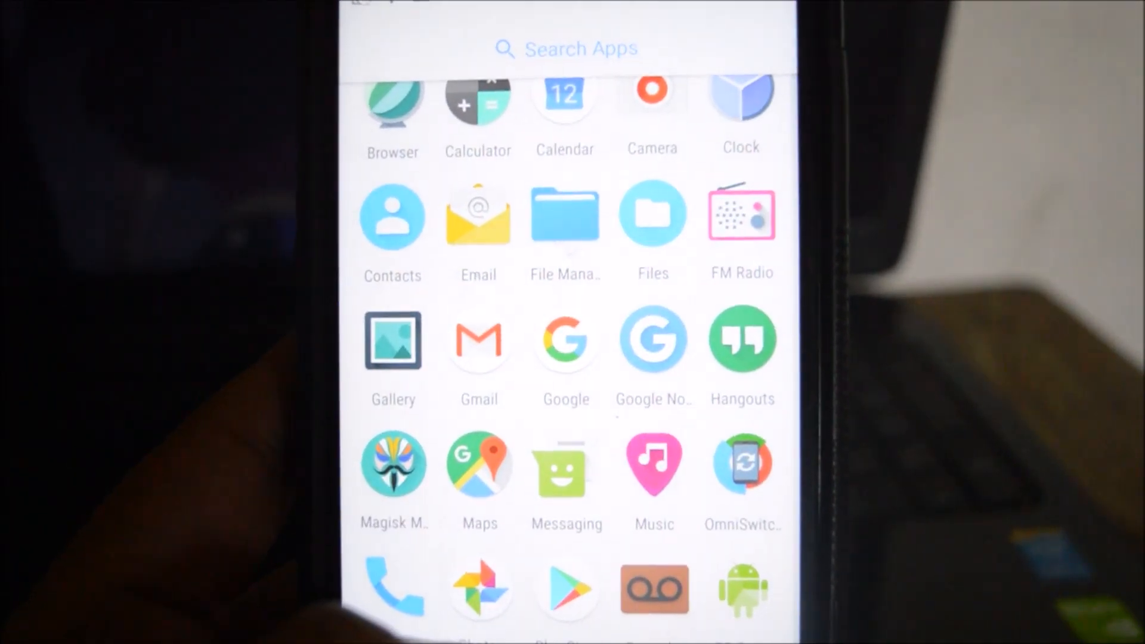
Step: Change SIM 1's preferred network type from 3G to LTE and return to the SIM cards overview
scroll("down", 3)
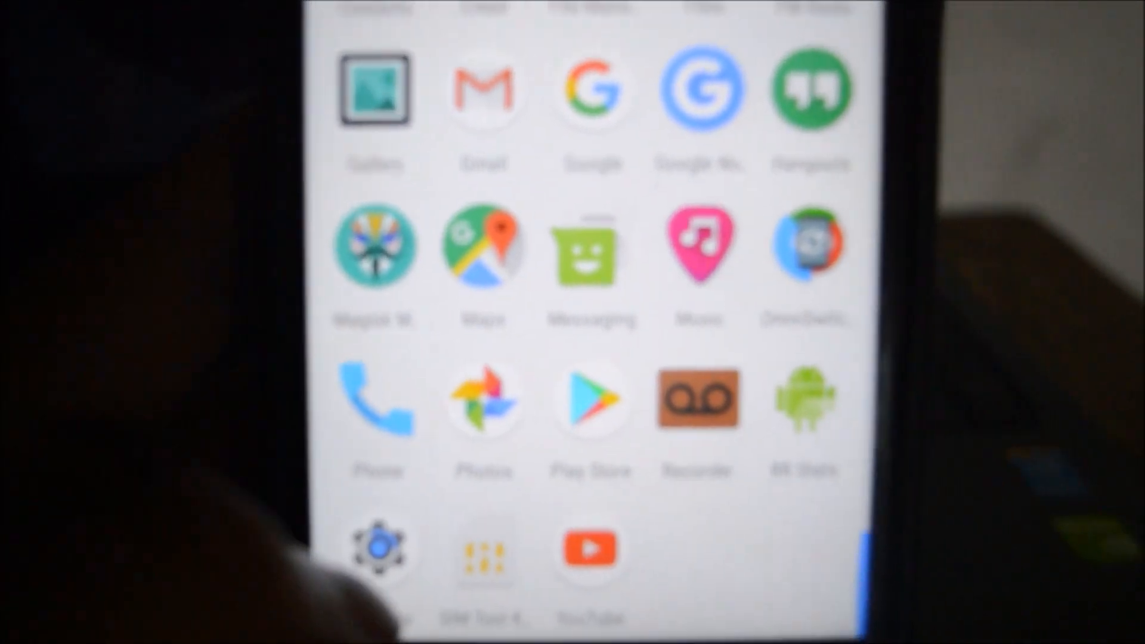
left_click(376, 552)
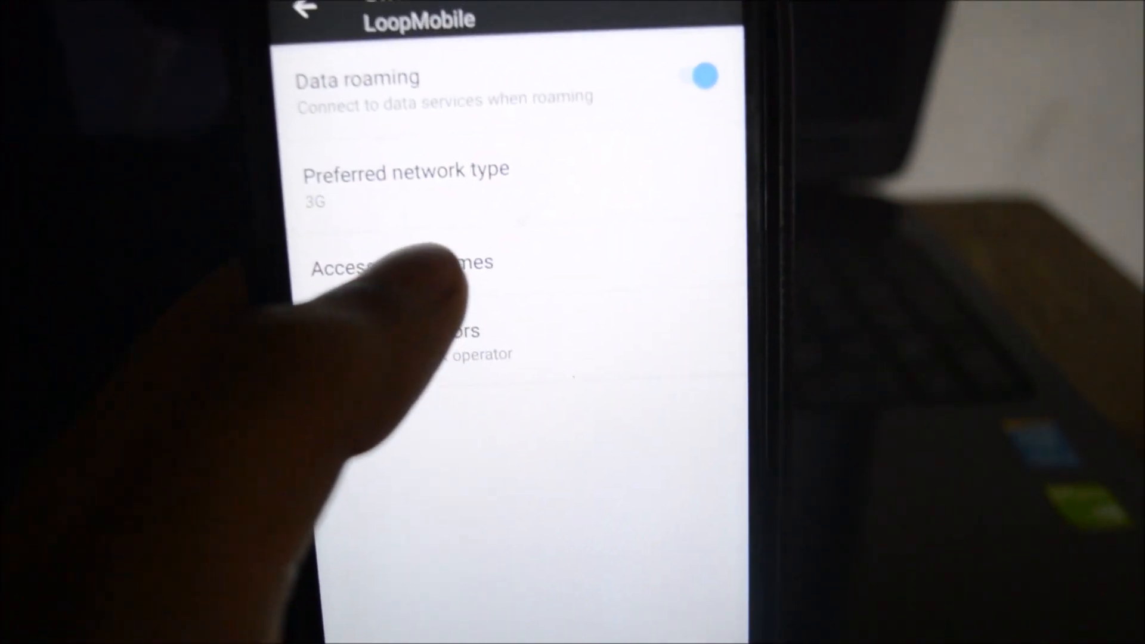
left_click(407, 179)
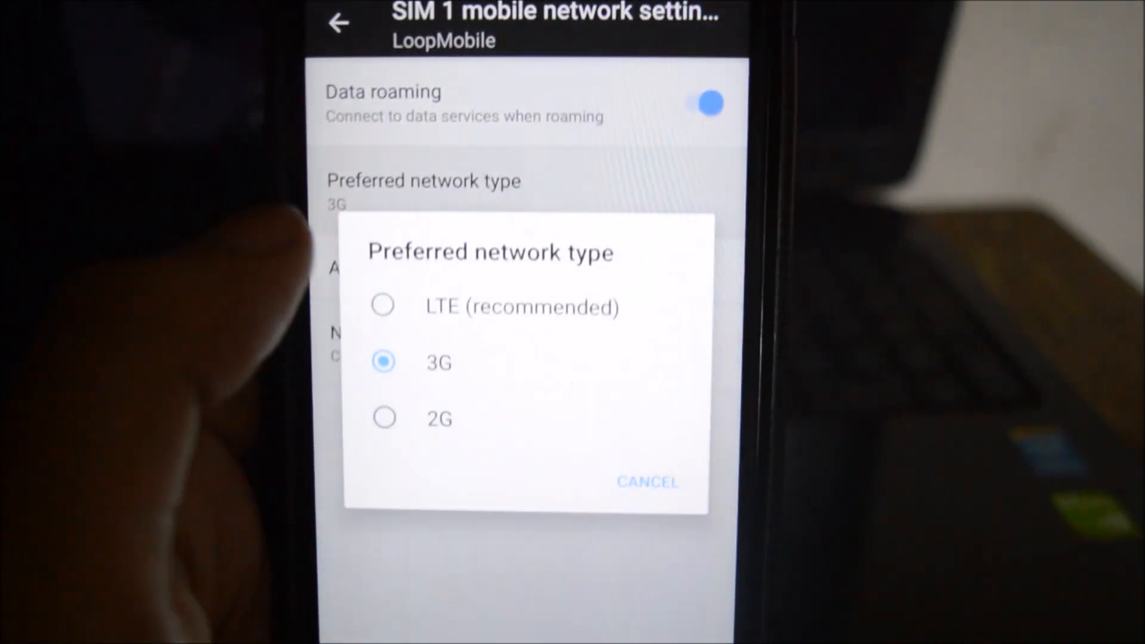
left_click(521, 306)
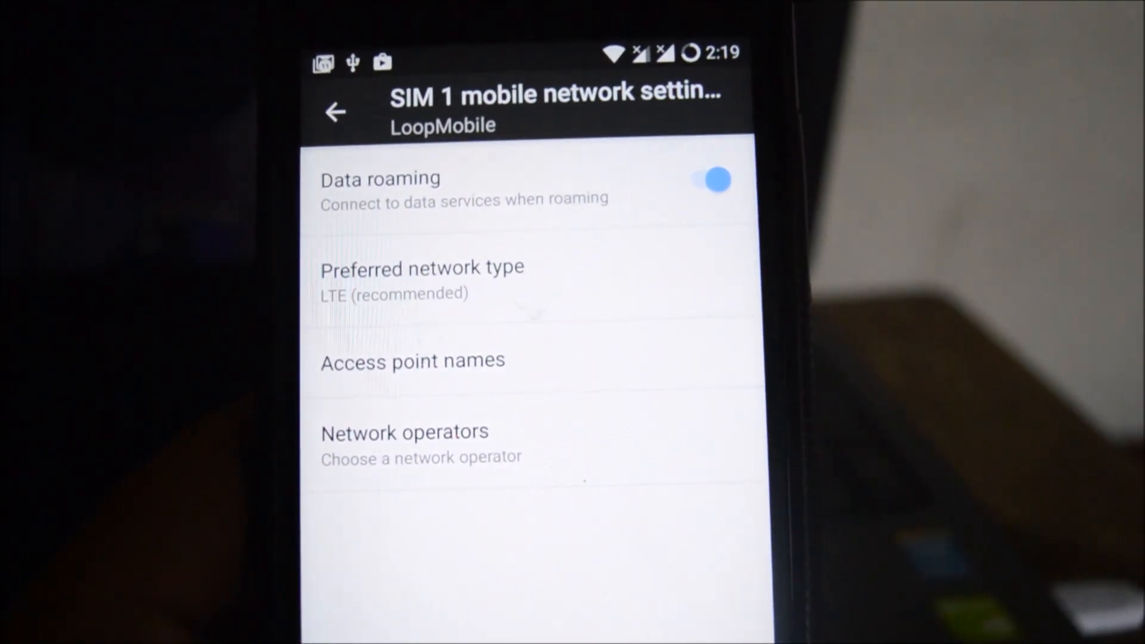
left_click(335, 112)
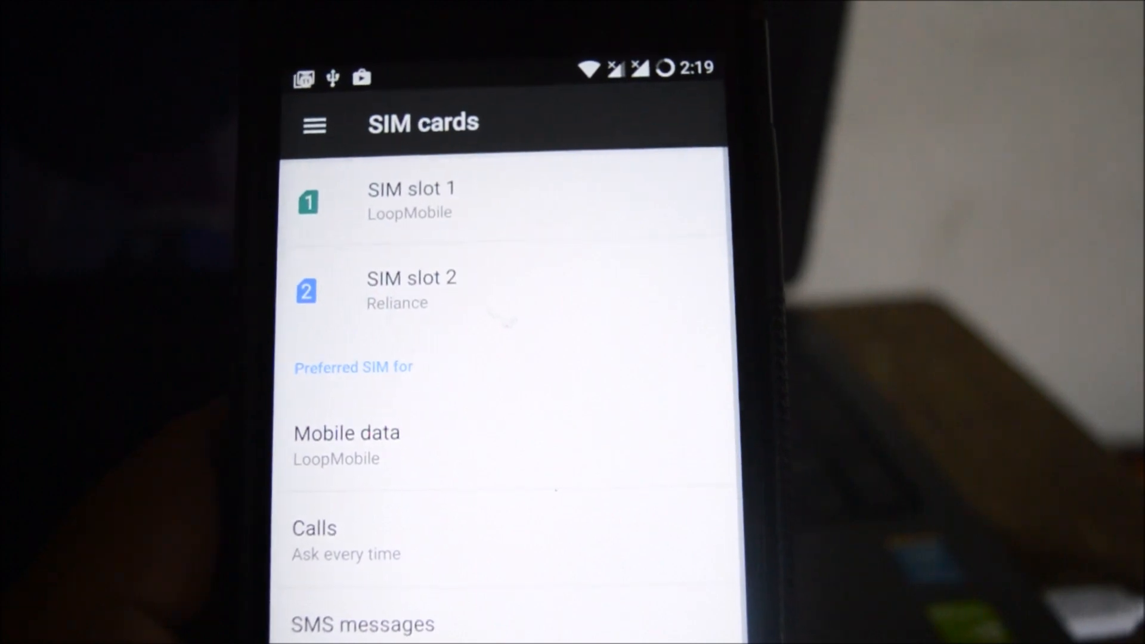